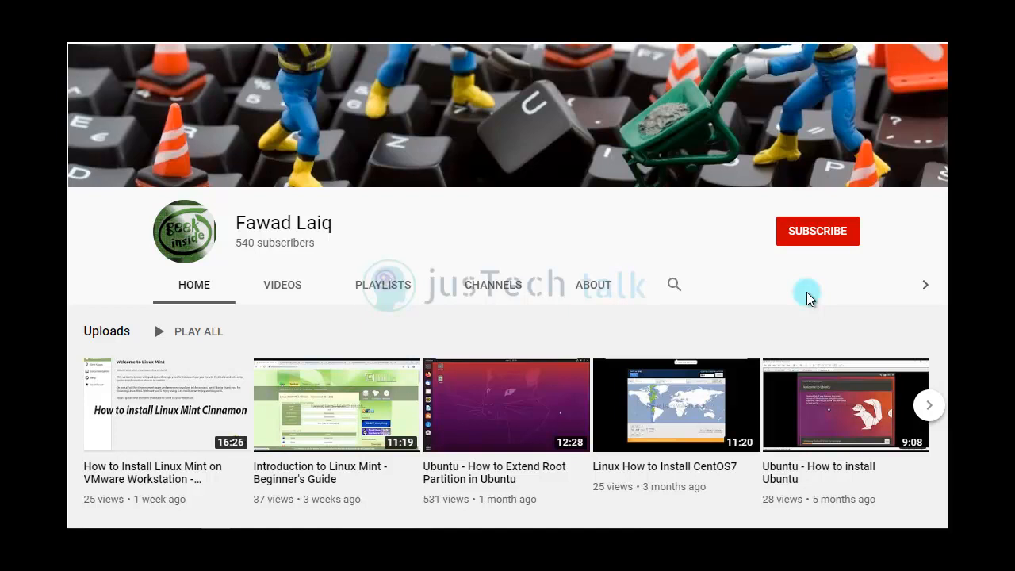
Subscribe to the YouTube channel and set its bell notifications to All.
{"action": "left_click", "coordinate": [816, 230]}
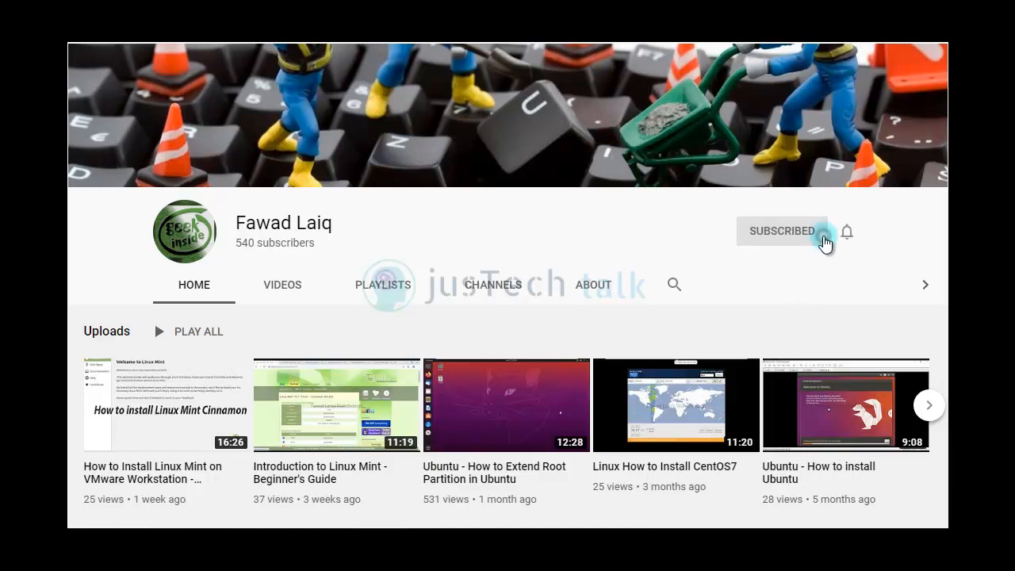
{"action": "left_click", "coordinate": [846, 231]}
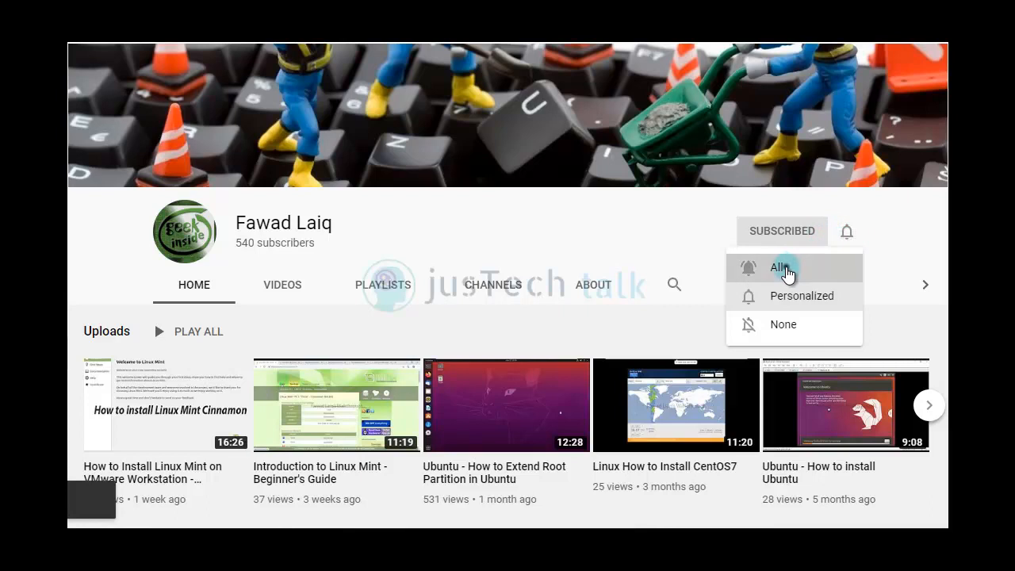
{"action": "left_click", "coordinate": [785, 268]}
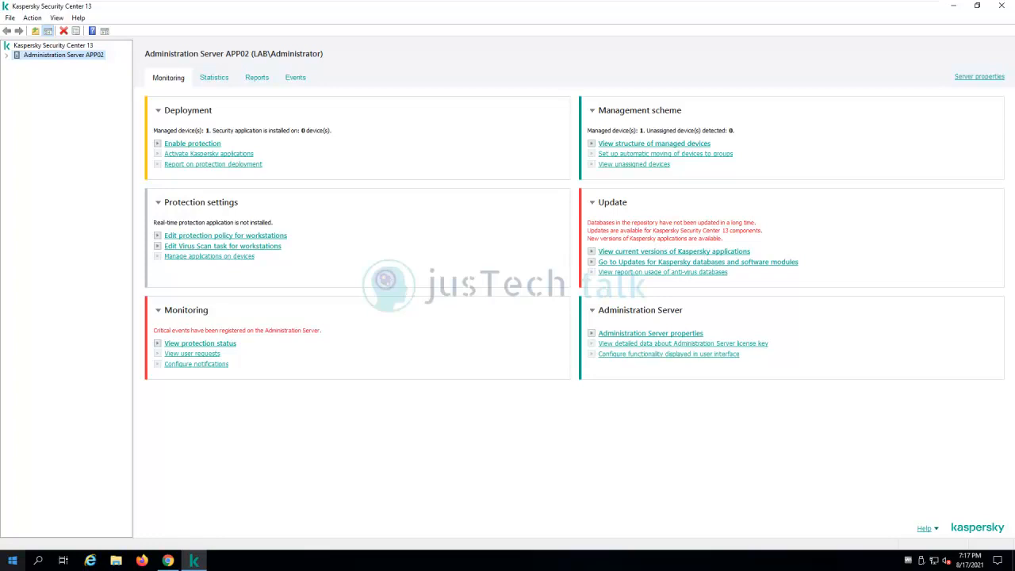
{"action": "mouse_move", "coordinate": [105, 352]}
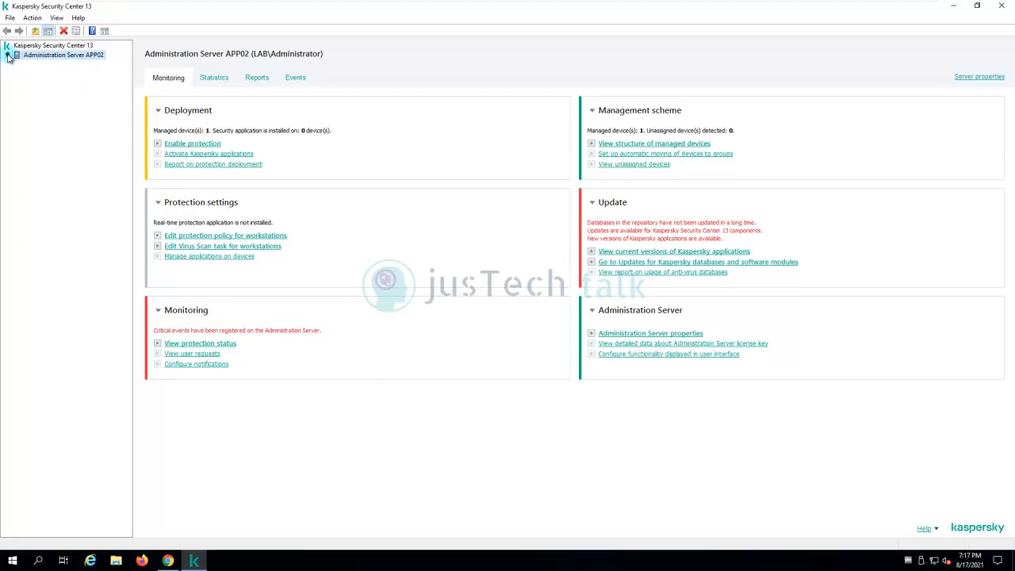
Expand Administration Server APP02, select Managed devices, and check whether the console still responds.
{"action": "left_click", "coordinate": [8, 54]}
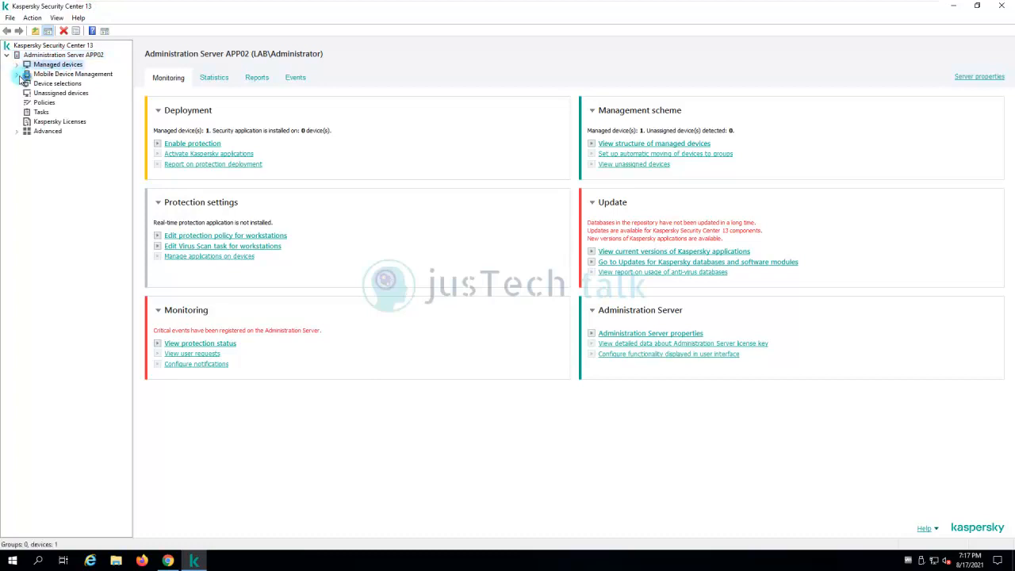
{"action": "left_click", "coordinate": [58, 65]}
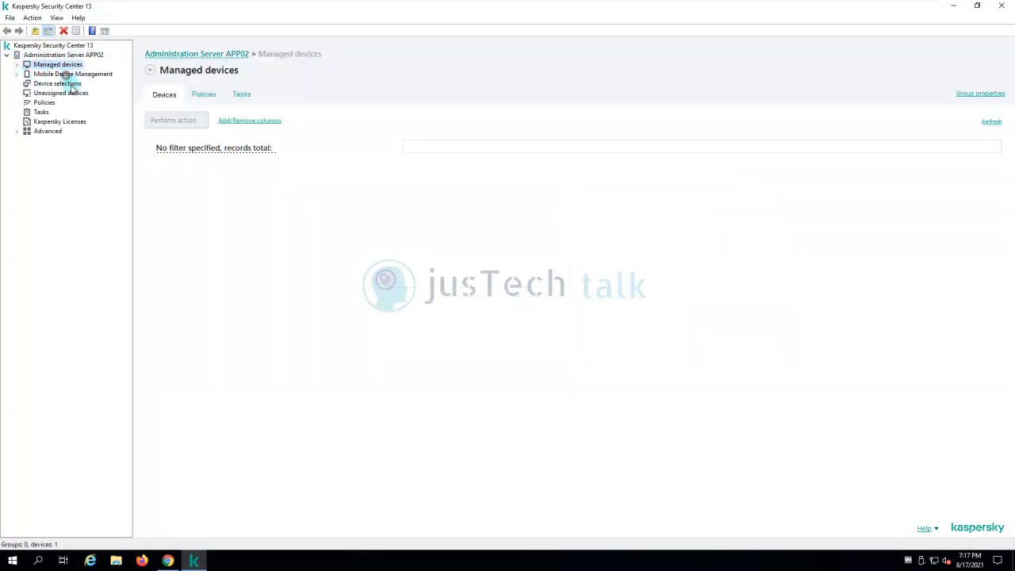
{"action": "mouse_move", "coordinate": [96, 148]}
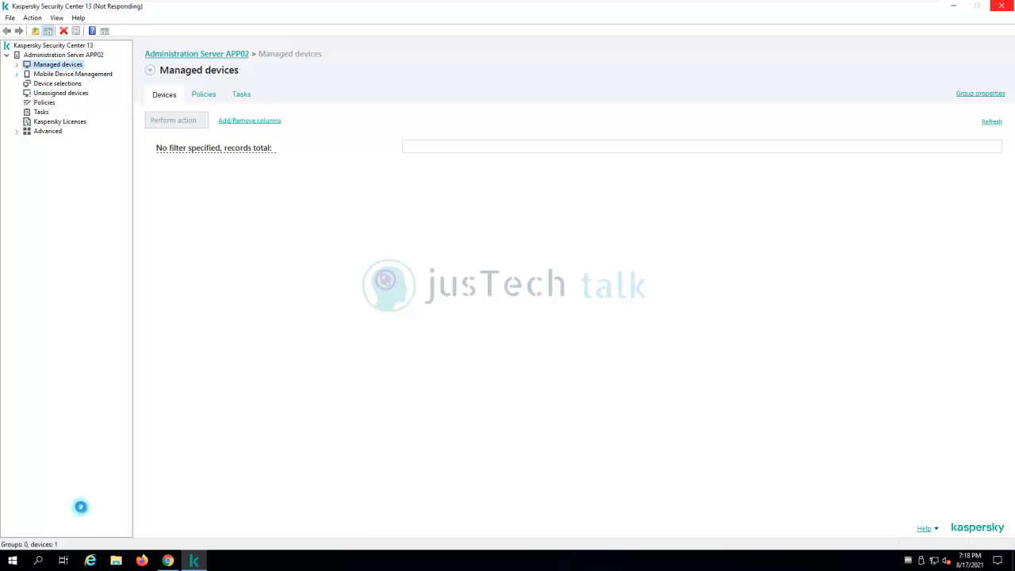
{"action": "left_click", "coordinate": [12, 561]}
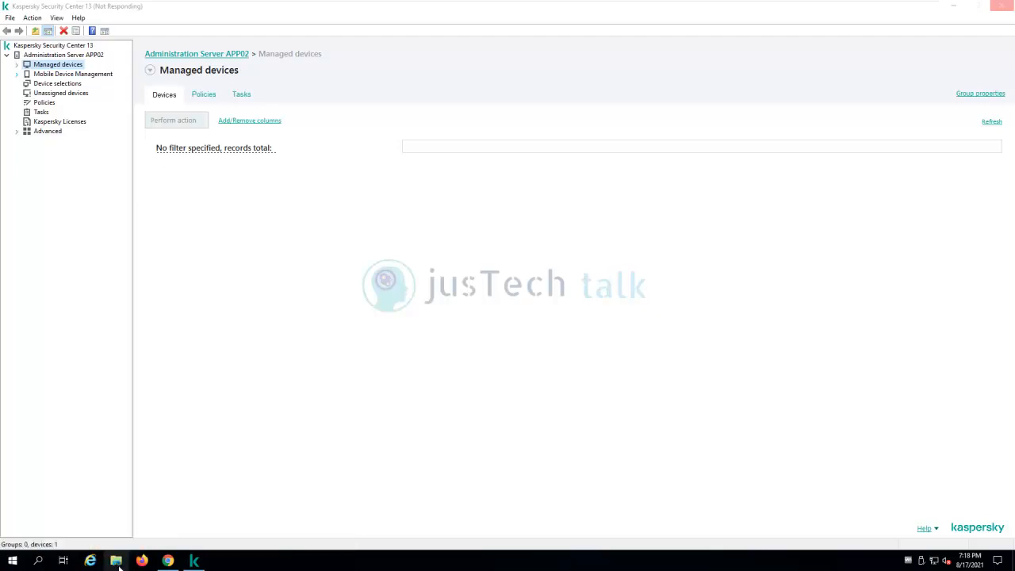
{"action": "left_click", "coordinate": [116, 560]}
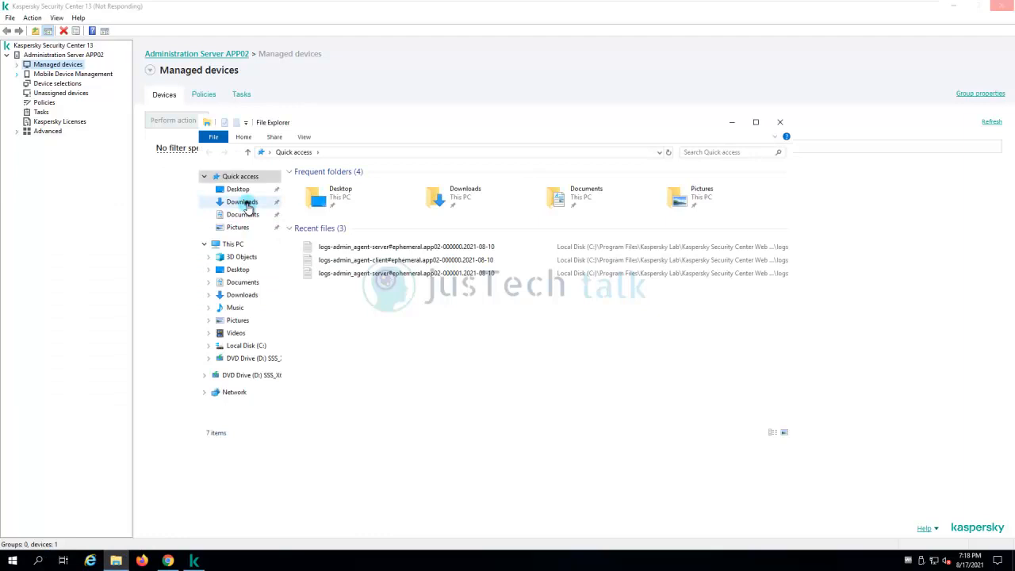
{"action": "left_click", "coordinate": [242, 201]}
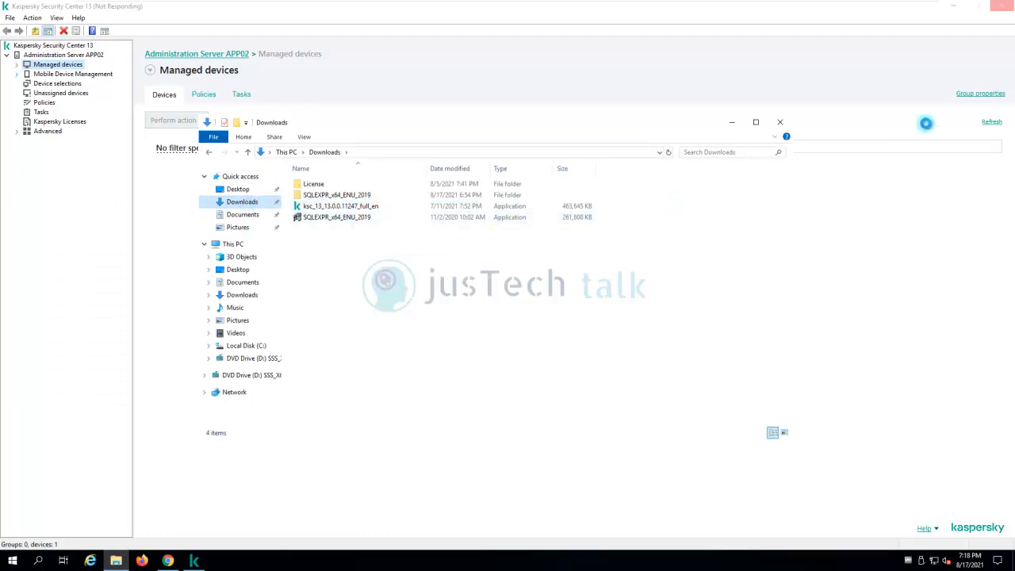
{"action": "left_click", "coordinate": [336, 217]}
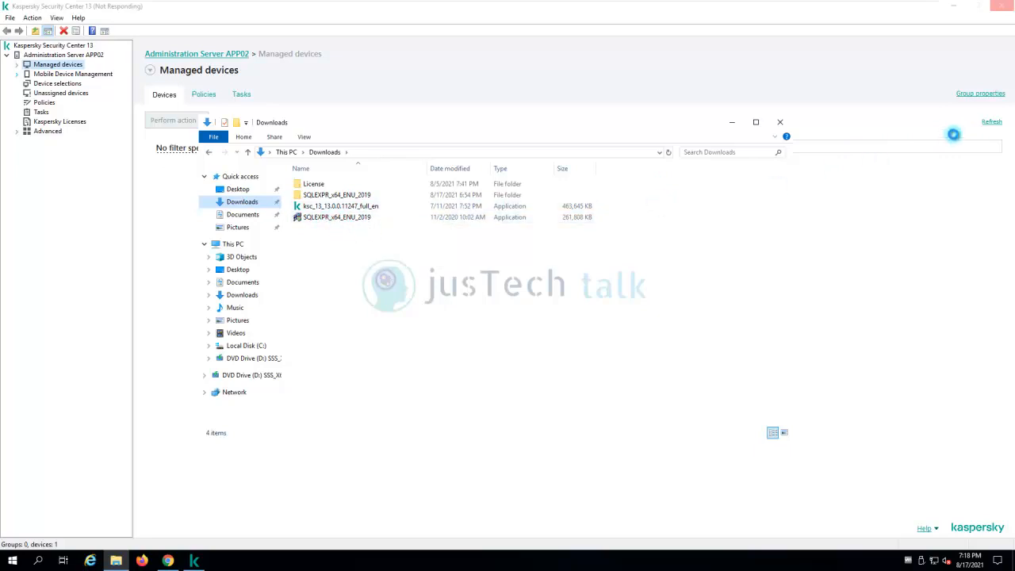
{"action": "left_click", "coordinate": [779, 122]}
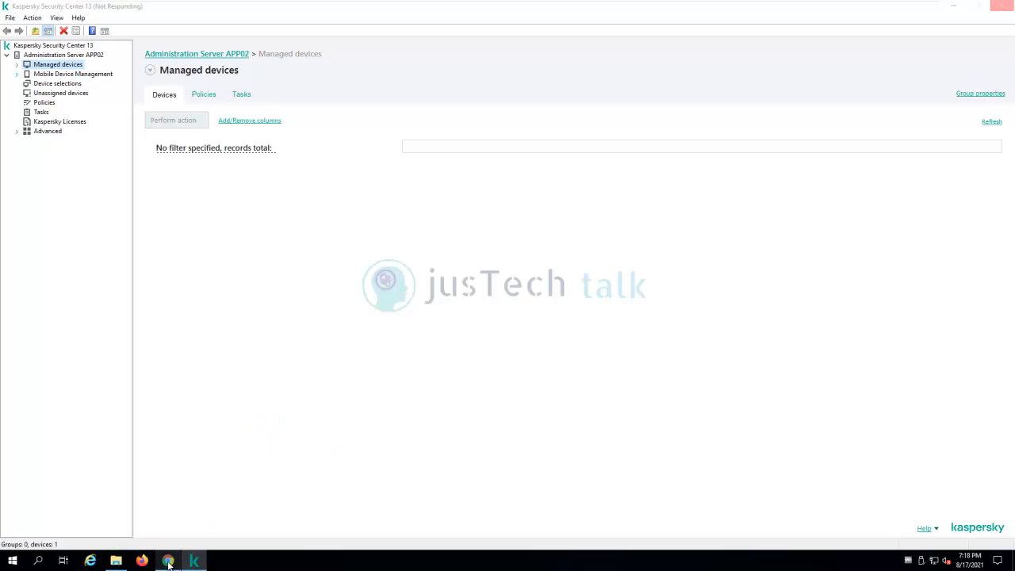
{"action": "left_click", "coordinate": [167, 561]}
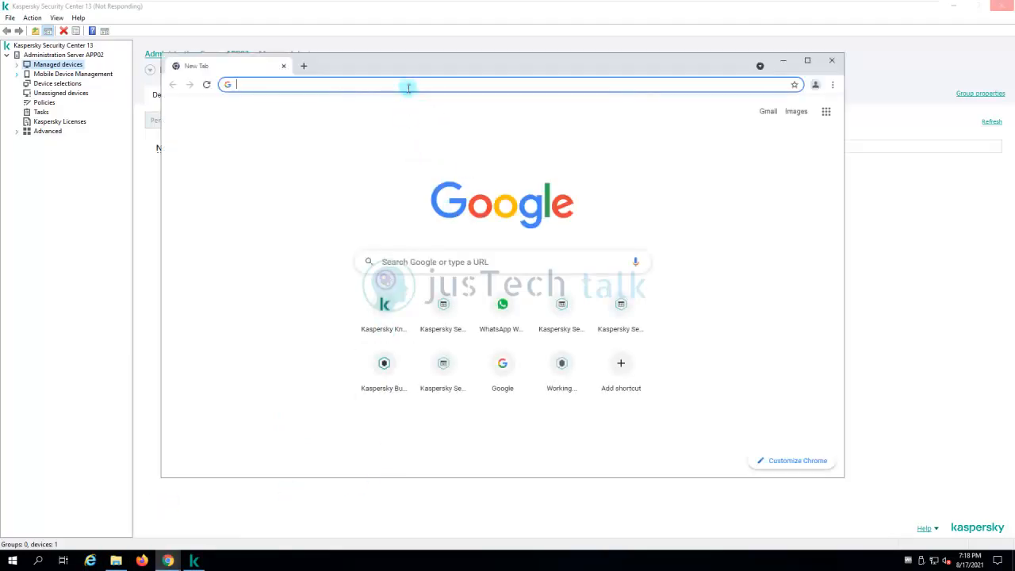
{"action": "left_click", "coordinate": [508, 85]}
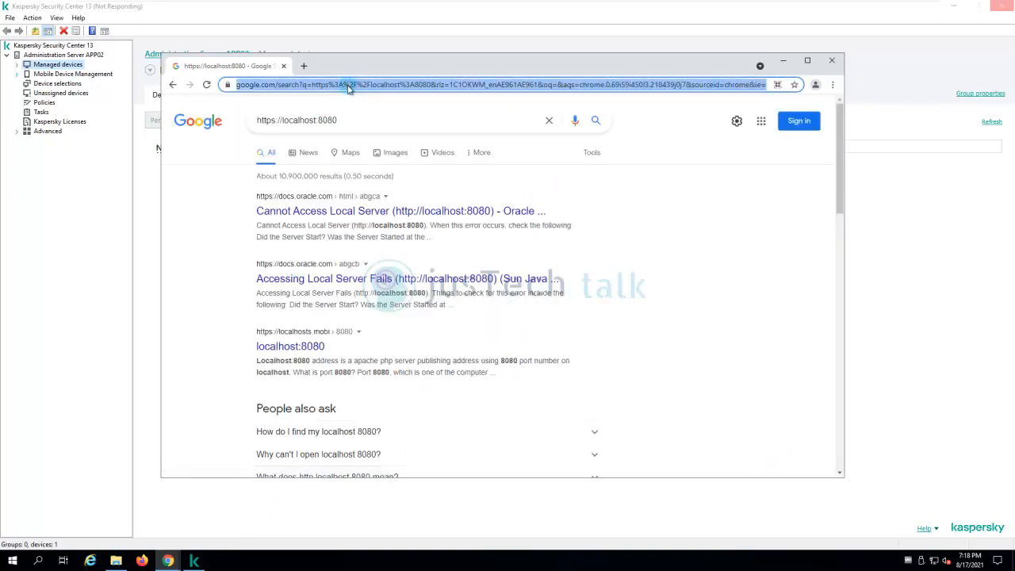
{"action": "type", "text": "https://"}
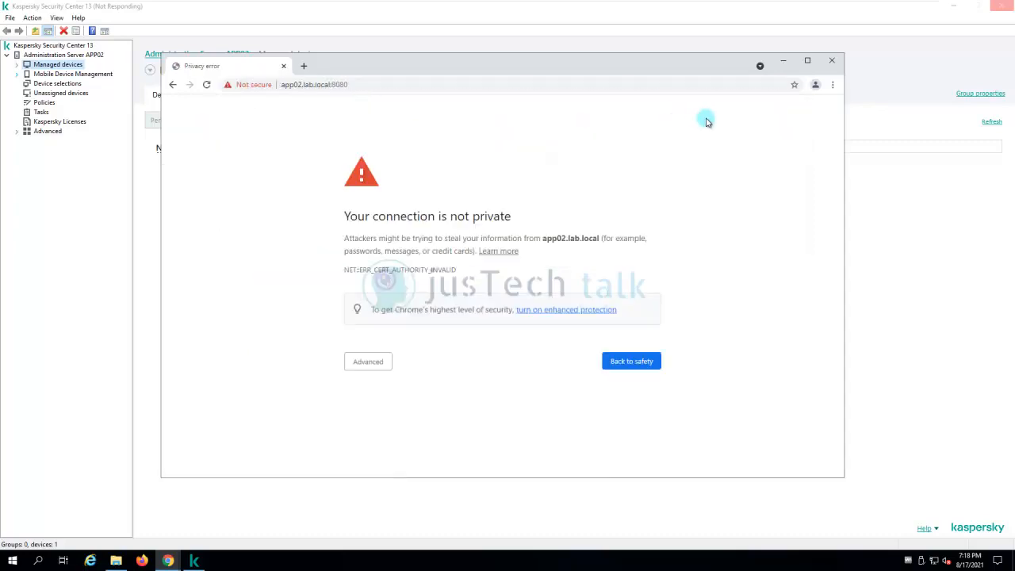
{"action": "left_click", "coordinate": [367, 361]}
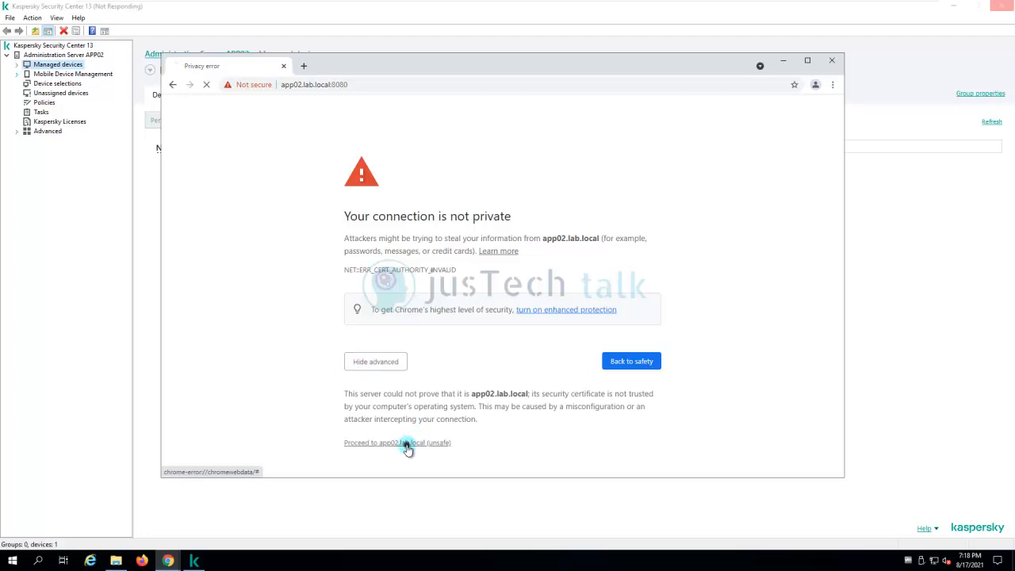
{"action": "left_click", "coordinate": [397, 442]}
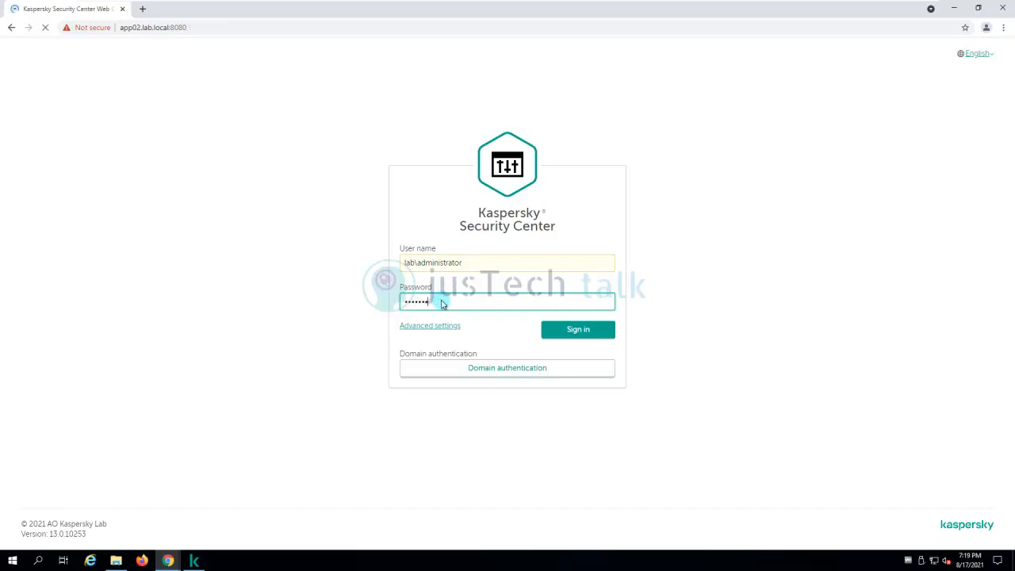
Sign in to the web console, review script errors in Chrome DevTools, then close DevTools.
{"action": "left_click", "coordinate": [577, 329]}
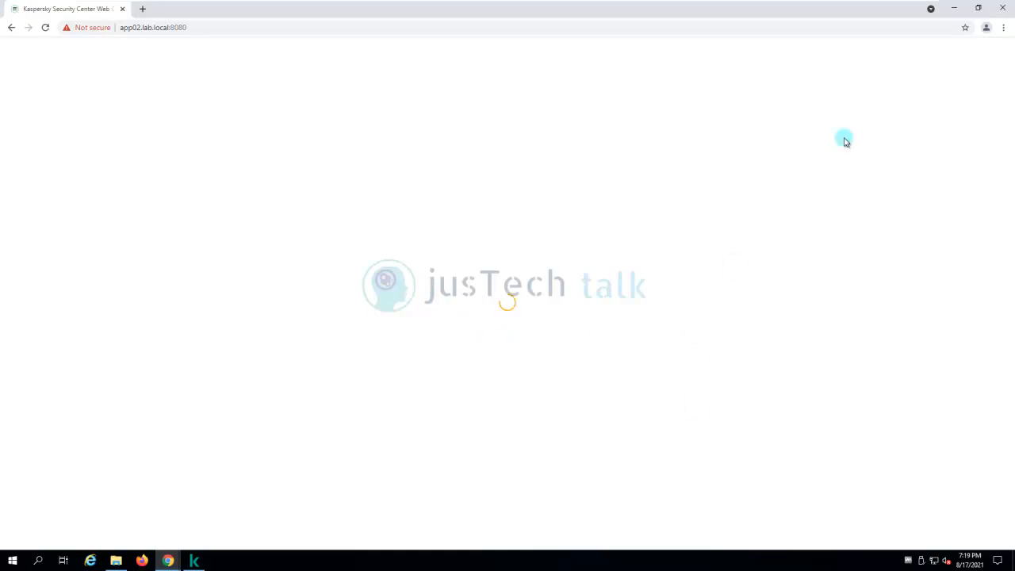
{"action": "left_click", "coordinate": [986, 27]}
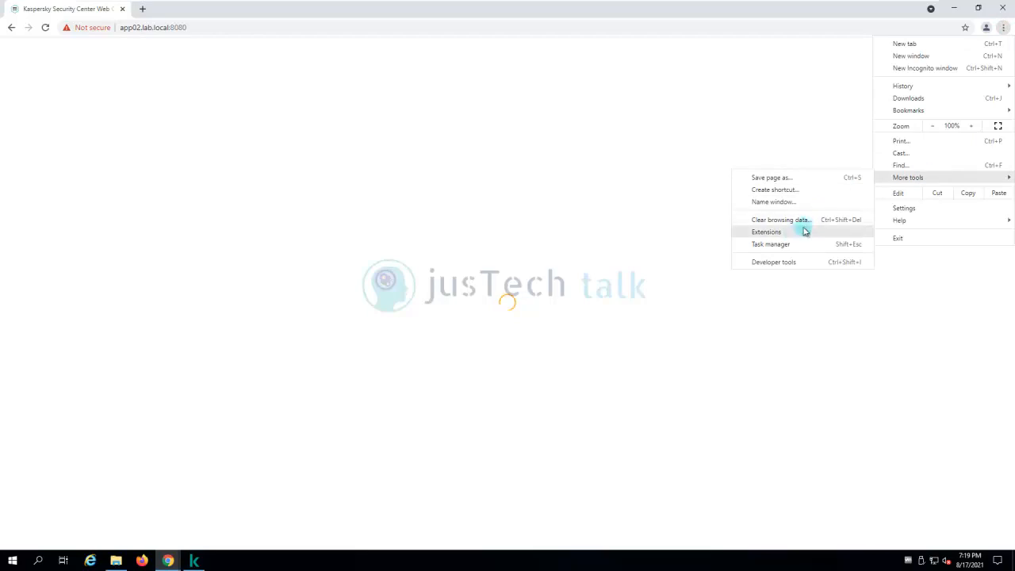
{"action": "left_click", "coordinate": [793, 302]}
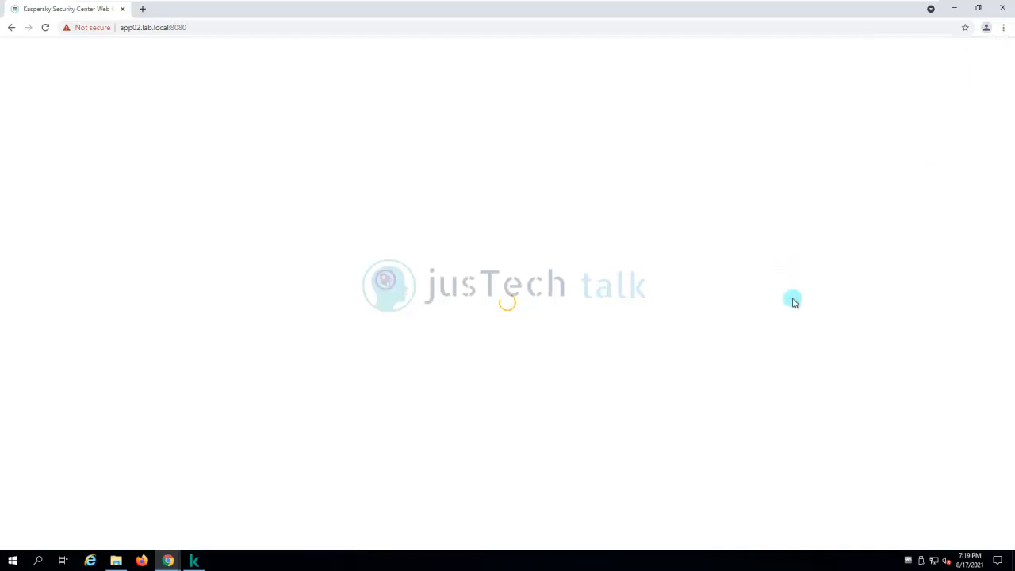
{"action": "key", "text": "F12"}
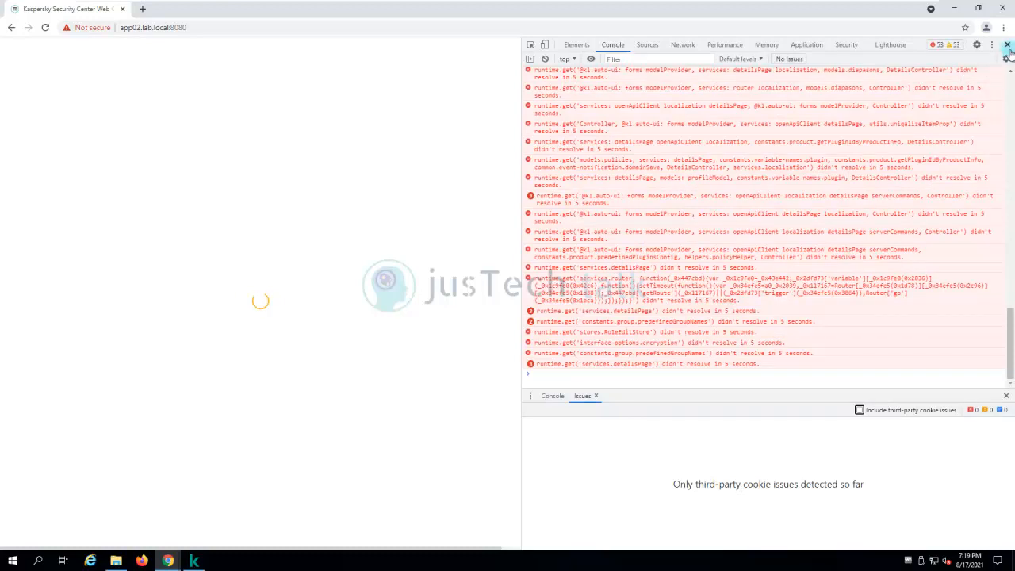
{"action": "left_click", "coordinate": [1007, 45]}
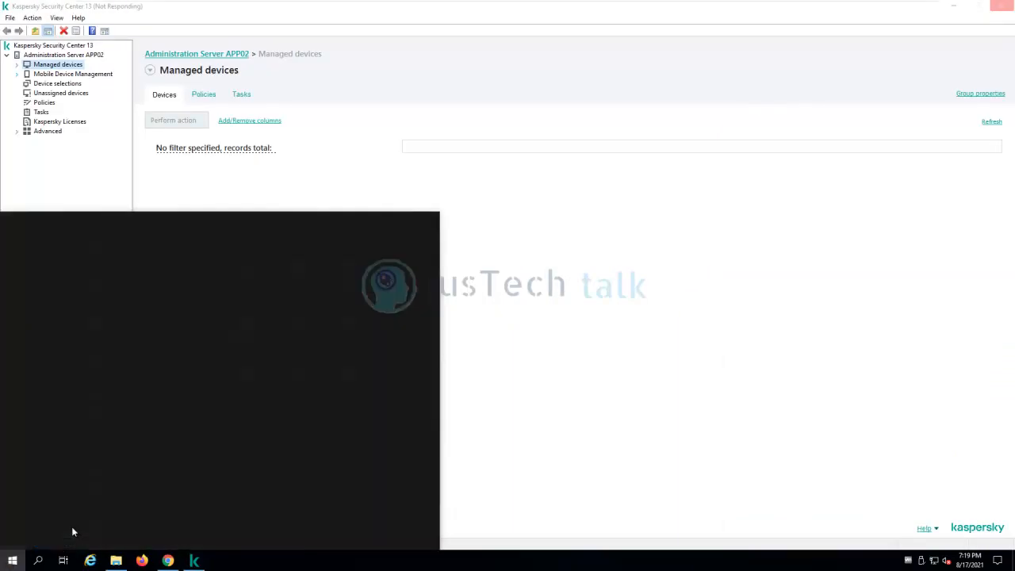
Launch Event Viewer and inspect error entries in the Windows Application log.
{"action": "type", "text": "eventv"}
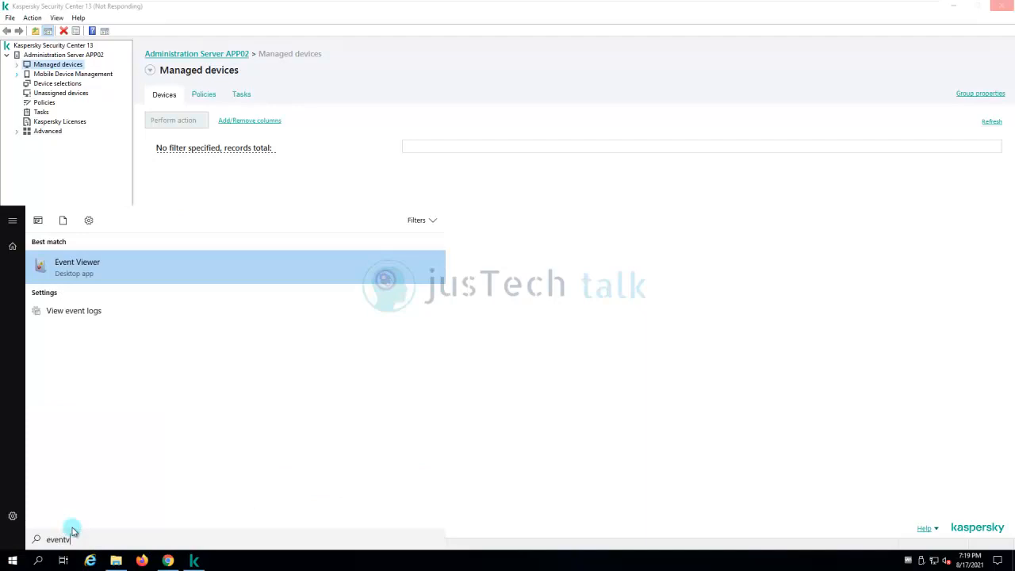
{"action": "type", "text": "iewer"}
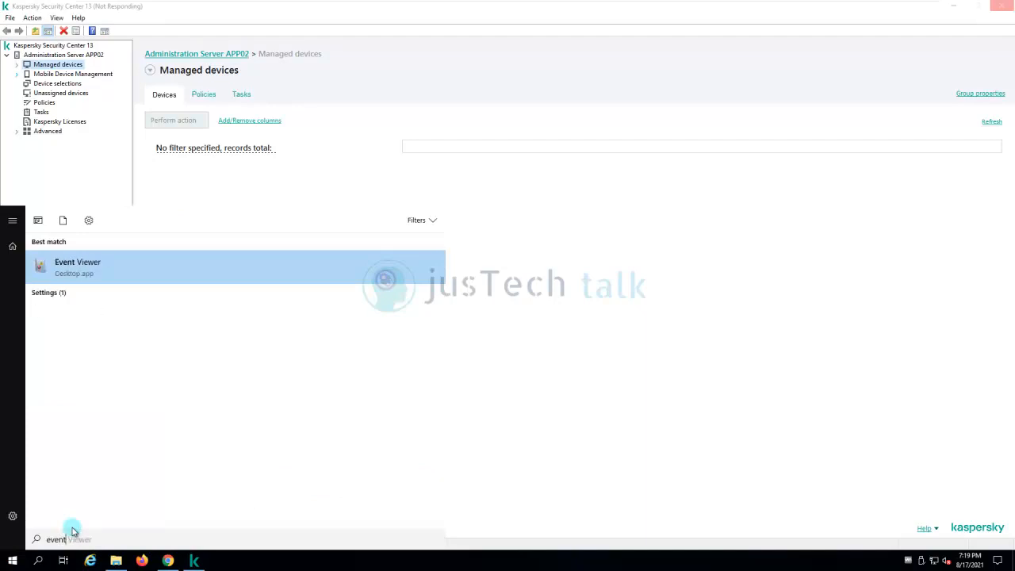
{"action": "left_click", "coordinate": [77, 267]}
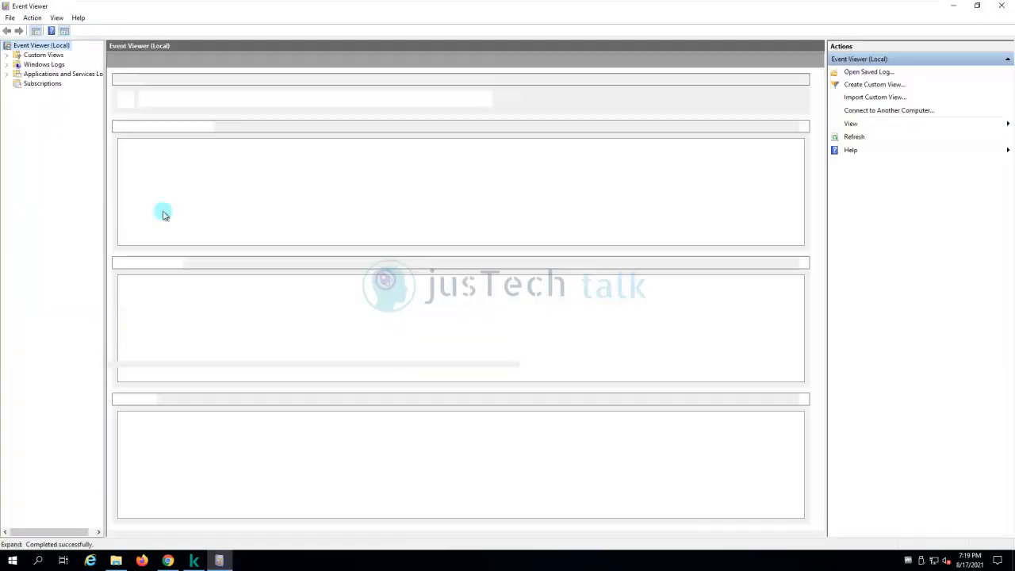
{"action": "left_click", "coordinate": [44, 64]}
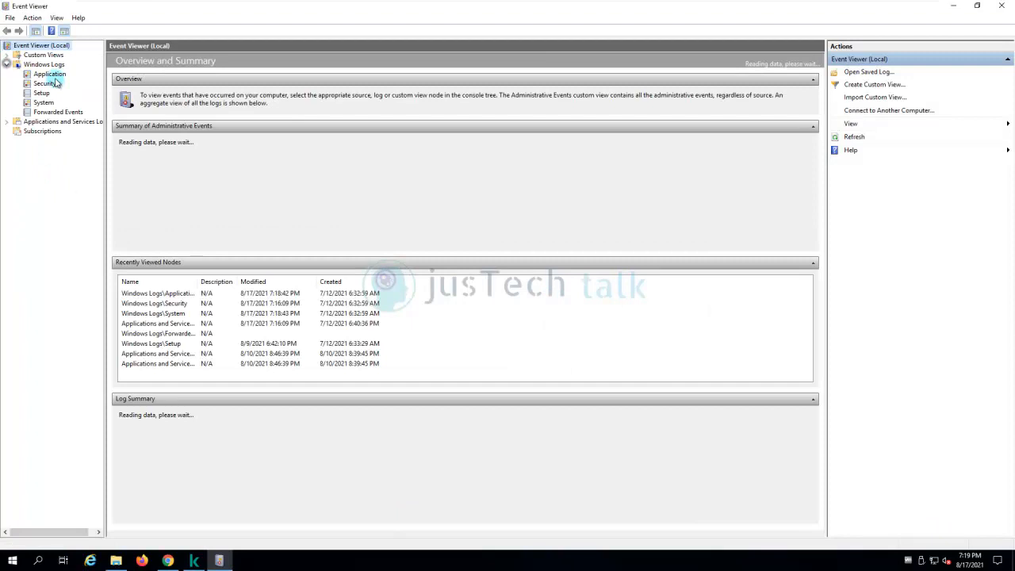
{"action": "left_click", "coordinate": [49, 73]}
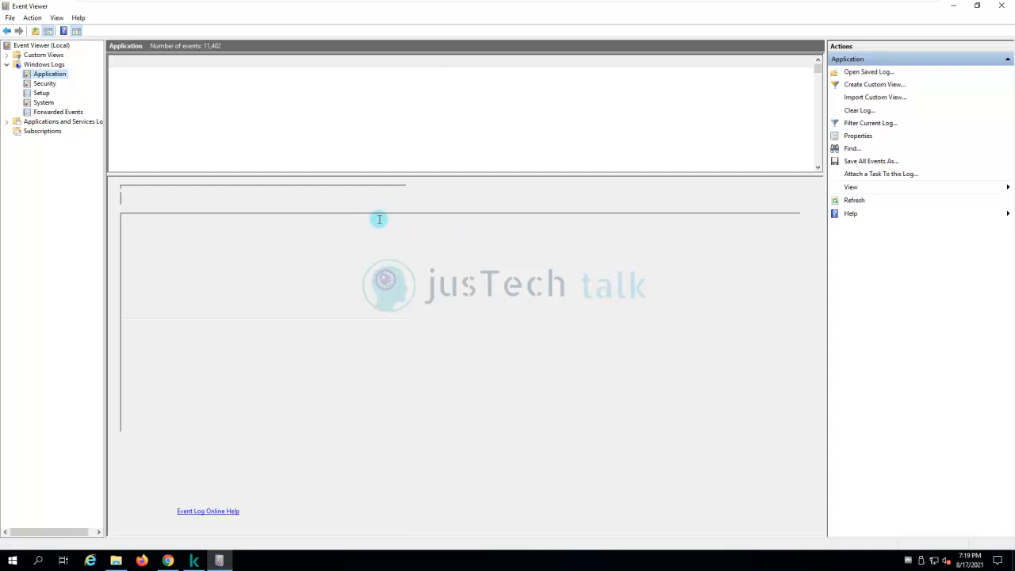
{"action": "mouse_move", "coordinate": [295, 196]}
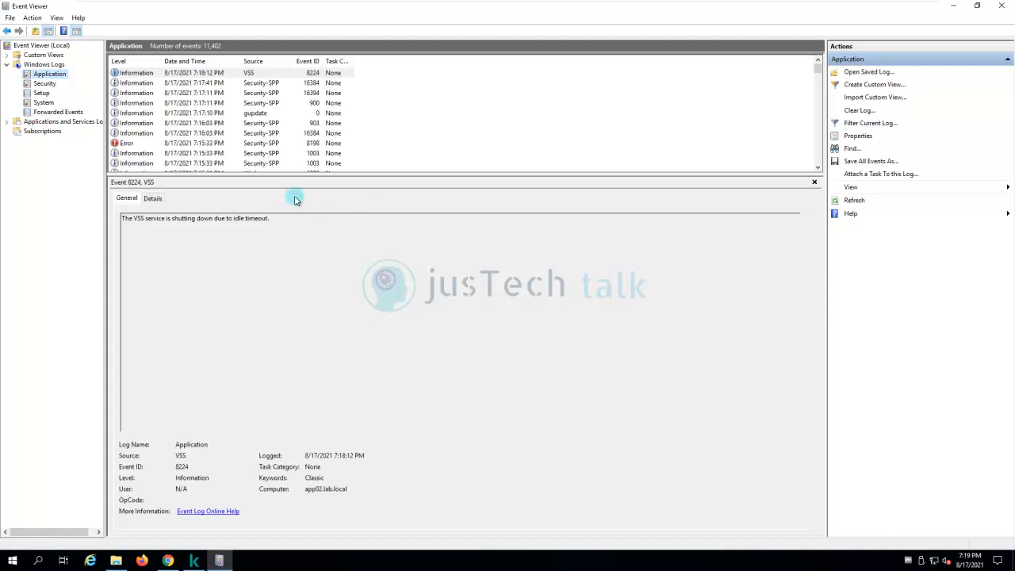
{"action": "left_click", "coordinate": [238, 143]}
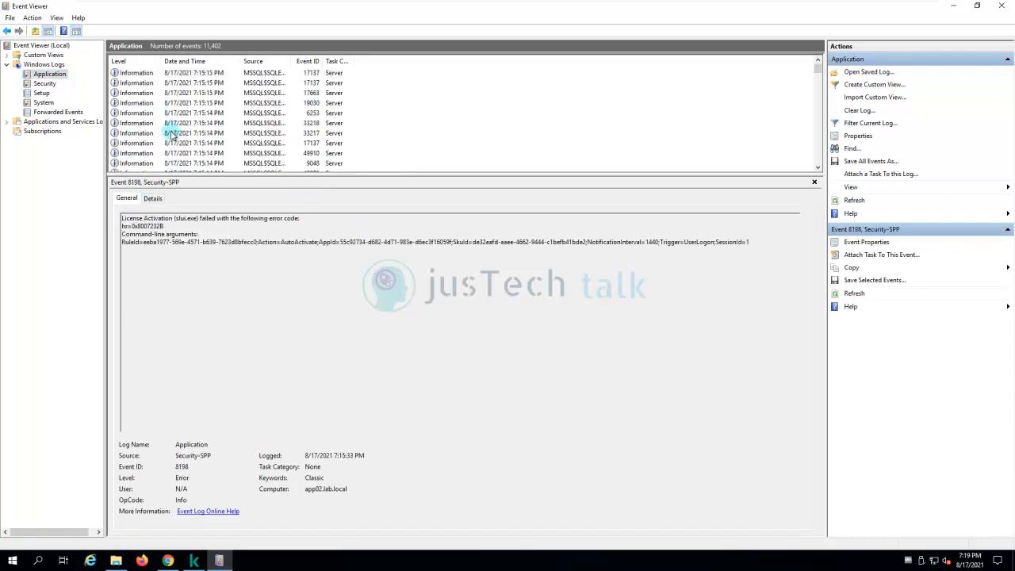
Browse the System, Kaspersky Event Log and Security logs, then return to Application.
{"action": "left_click", "coordinate": [43, 102]}
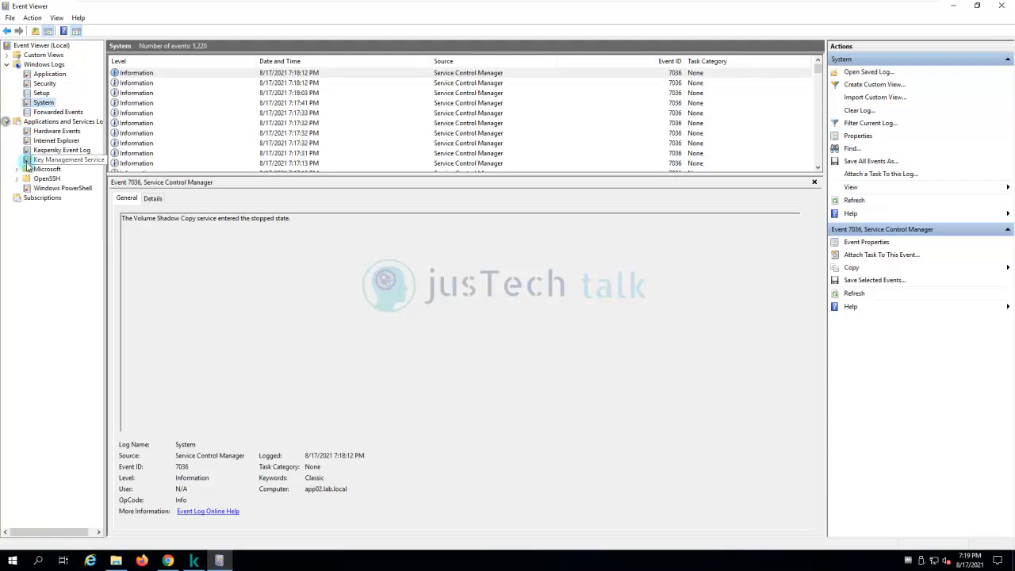
{"action": "left_click", "coordinate": [61, 149]}
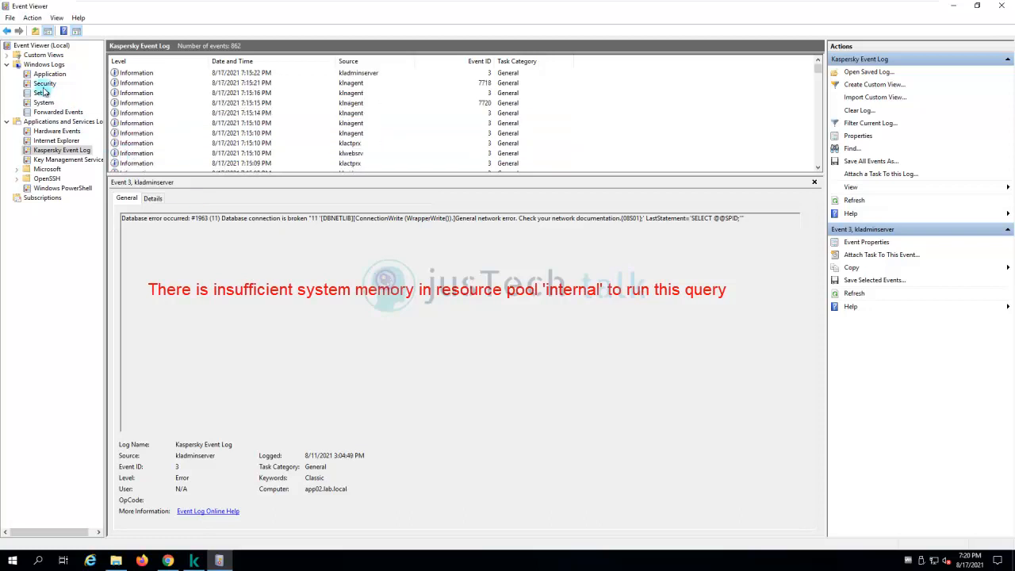
{"action": "left_click", "coordinate": [43, 102]}
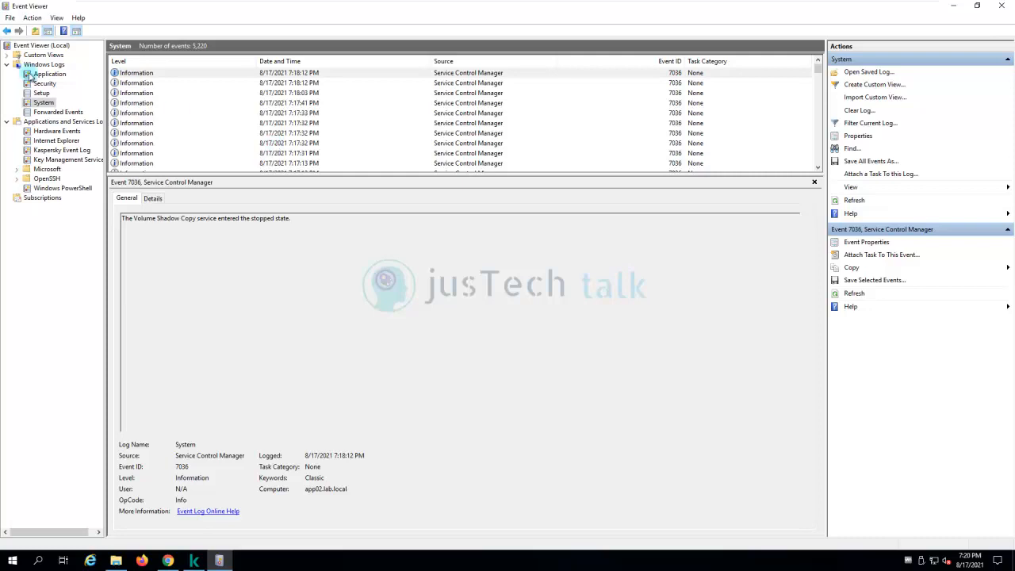
{"action": "left_click", "coordinate": [45, 83]}
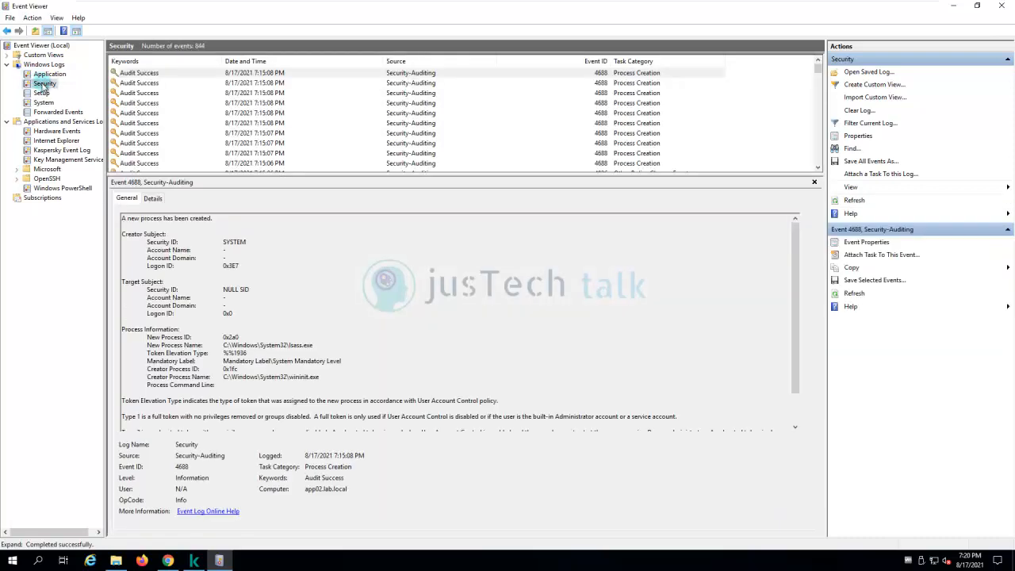
{"action": "left_click", "coordinate": [50, 73]}
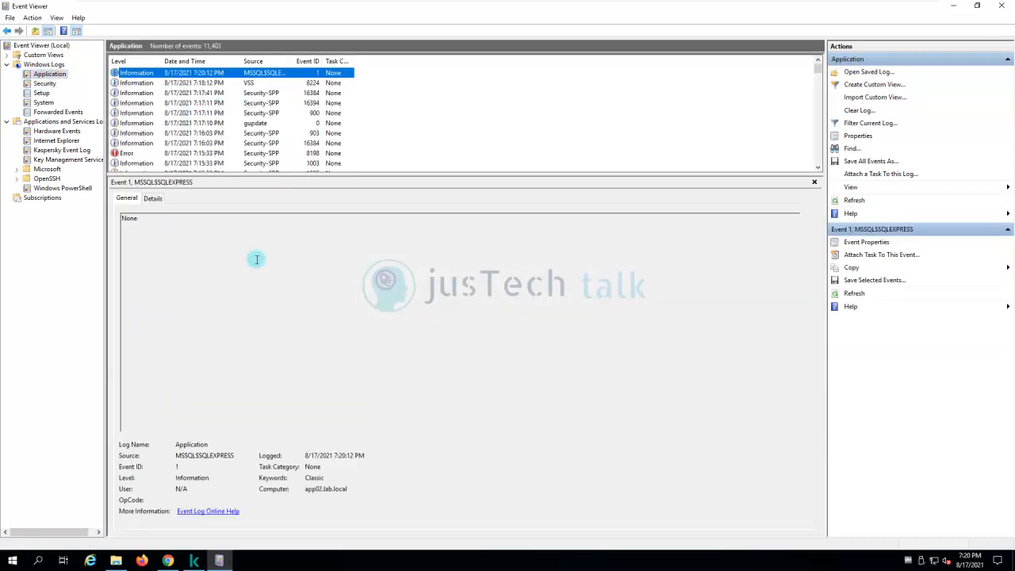
Inspect the mmc.exe Application Hang event 1002 and bring up Task Manager.
{"action": "left_click", "coordinate": [193, 560]}
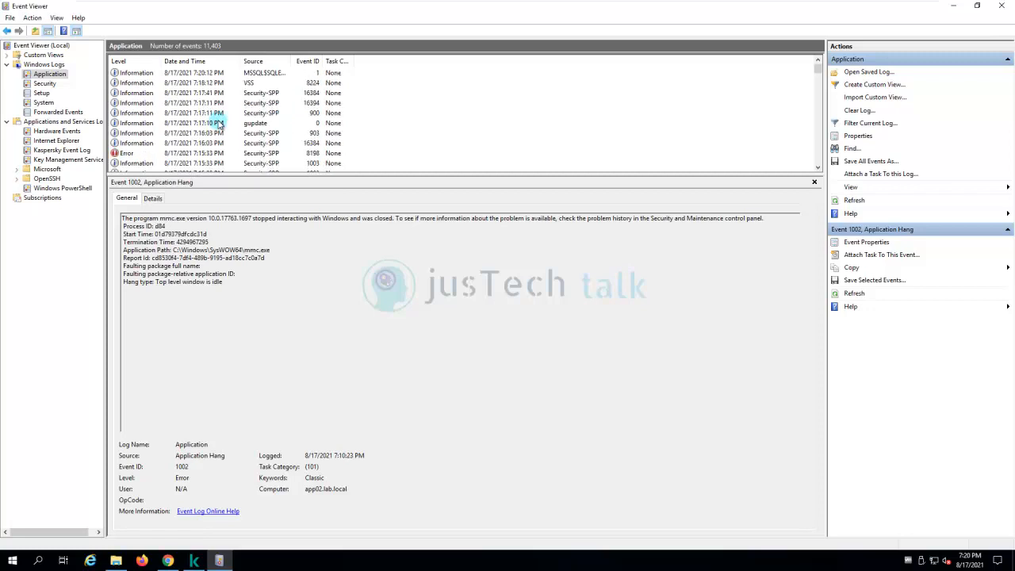
{"action": "left_click", "coordinate": [136, 82]}
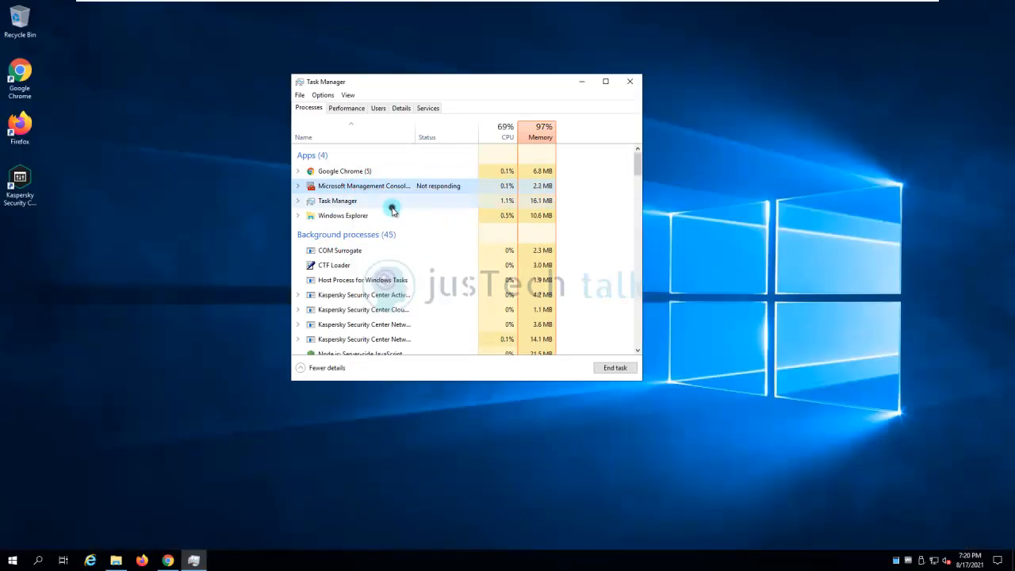
End the not-responding Microsoft Management Console task and close Task Manager.
{"action": "left_click", "coordinate": [615, 367]}
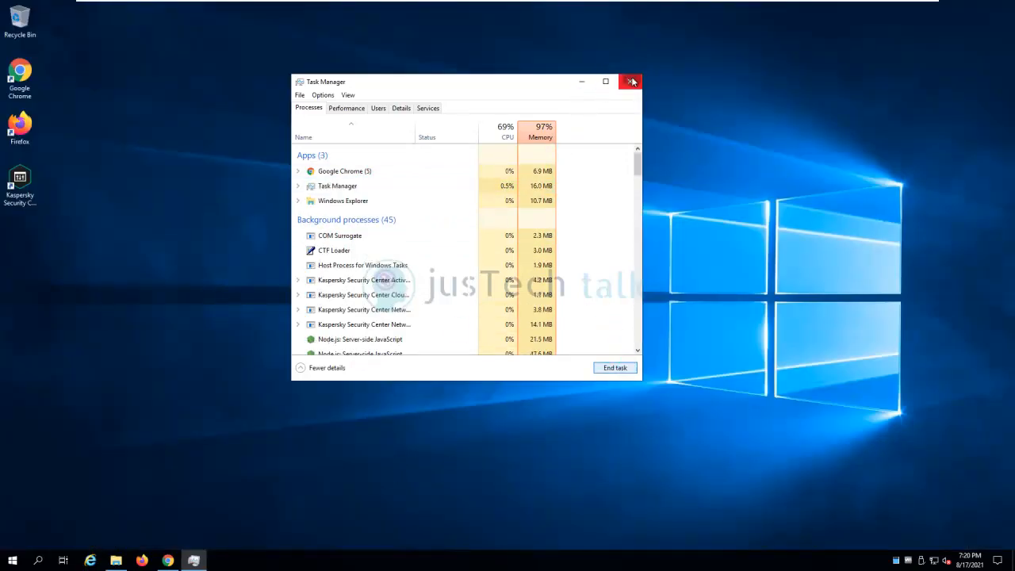
{"action": "left_click", "coordinate": [632, 81]}
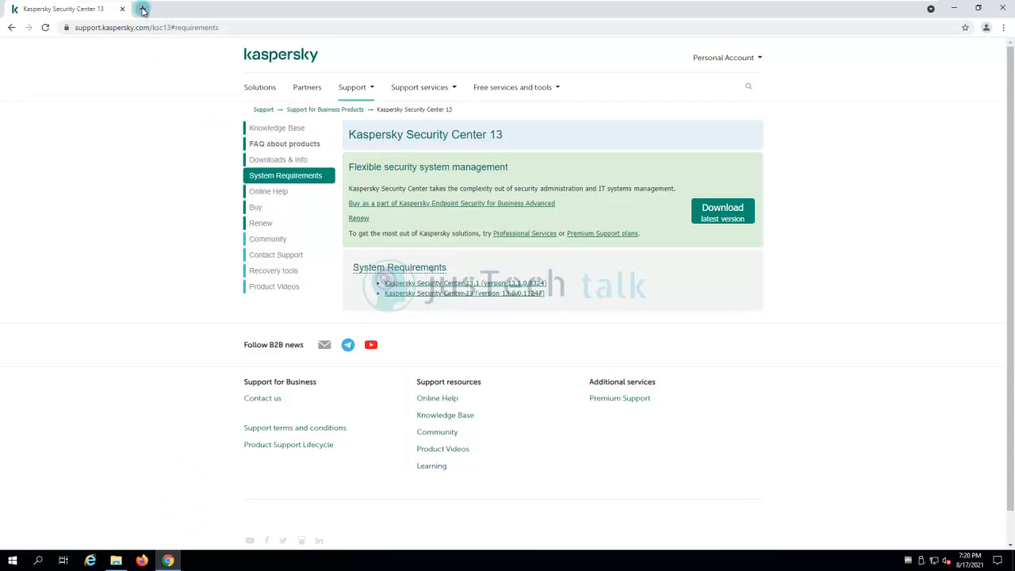
{"action": "mouse_move", "coordinate": [278, 159]}
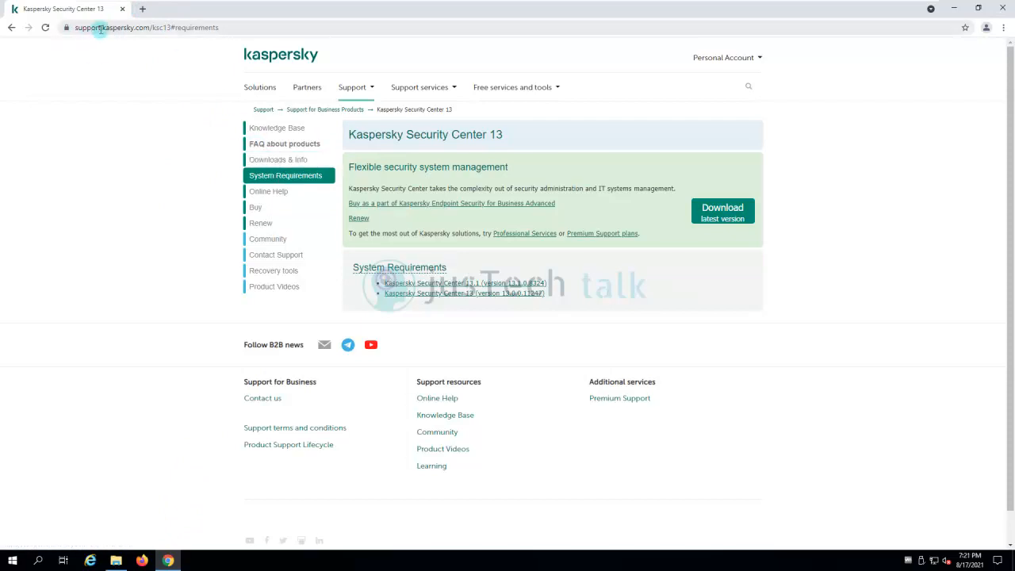
{"action": "mouse_move", "coordinate": [256, 43]}
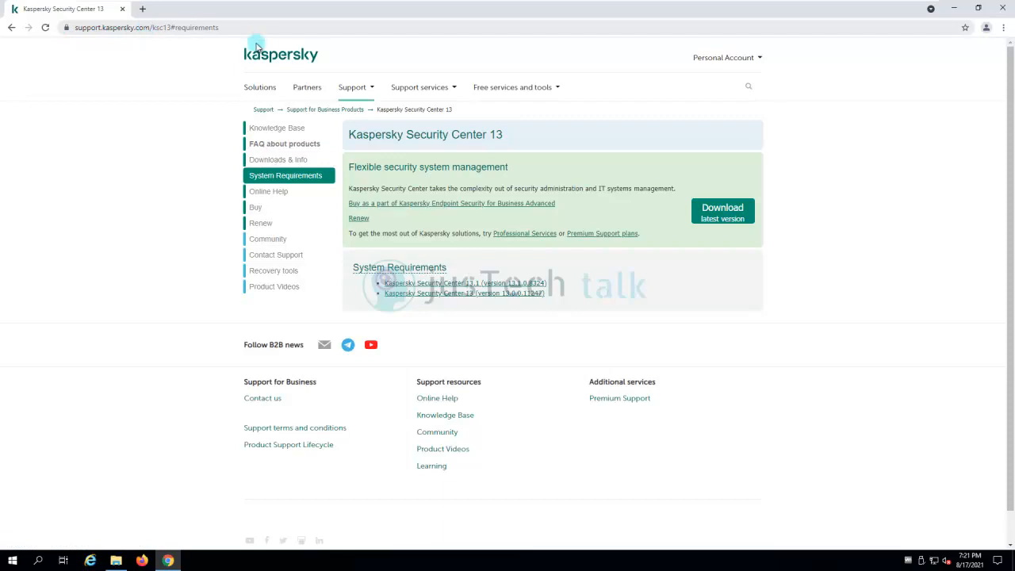
{"action": "mouse_move", "coordinate": [464, 292]}
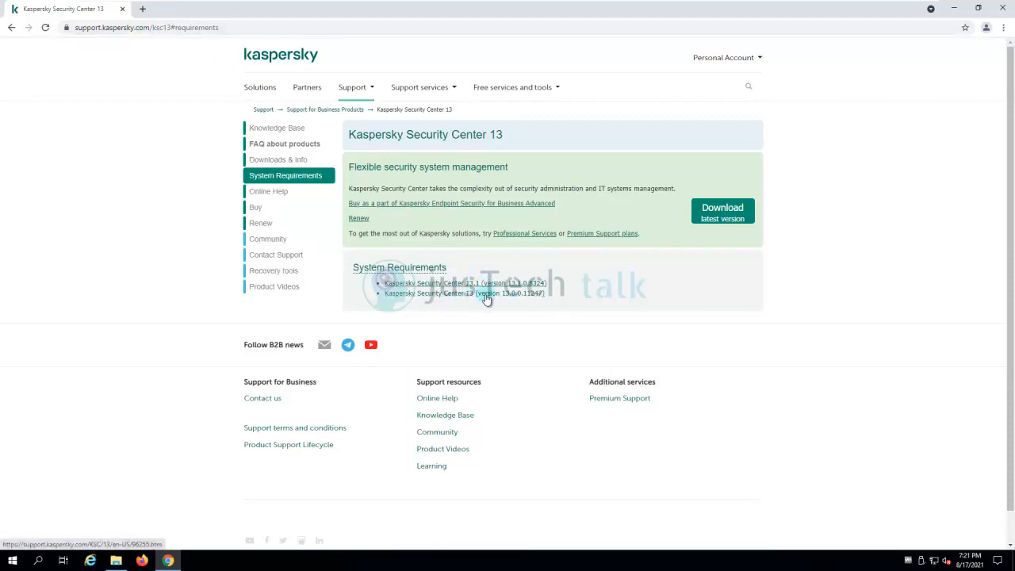
{"action": "mouse_move", "coordinate": [514, 301]}
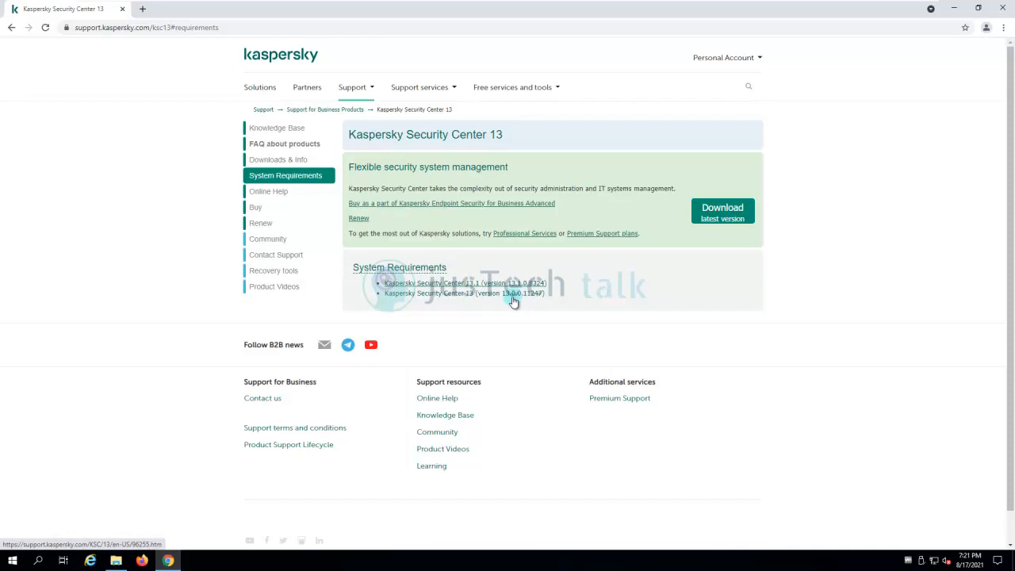
{"action": "mouse_move", "coordinate": [535, 298]}
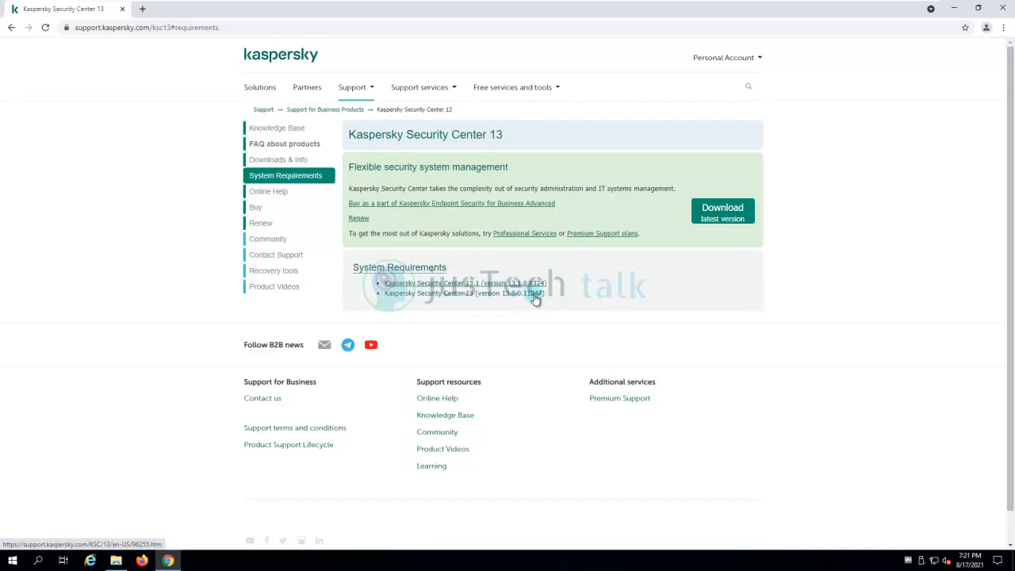
Open the KSC 13 and 13.1 requirements pages and scroll to the supported database servers.
{"action": "left_click", "coordinate": [465, 283]}
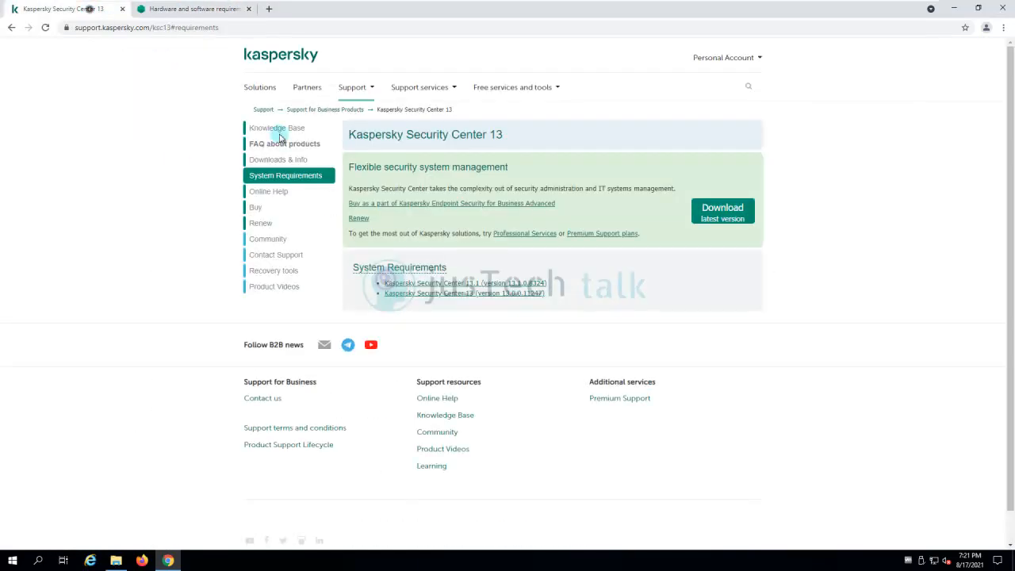
{"action": "left_click", "coordinate": [463, 282]}
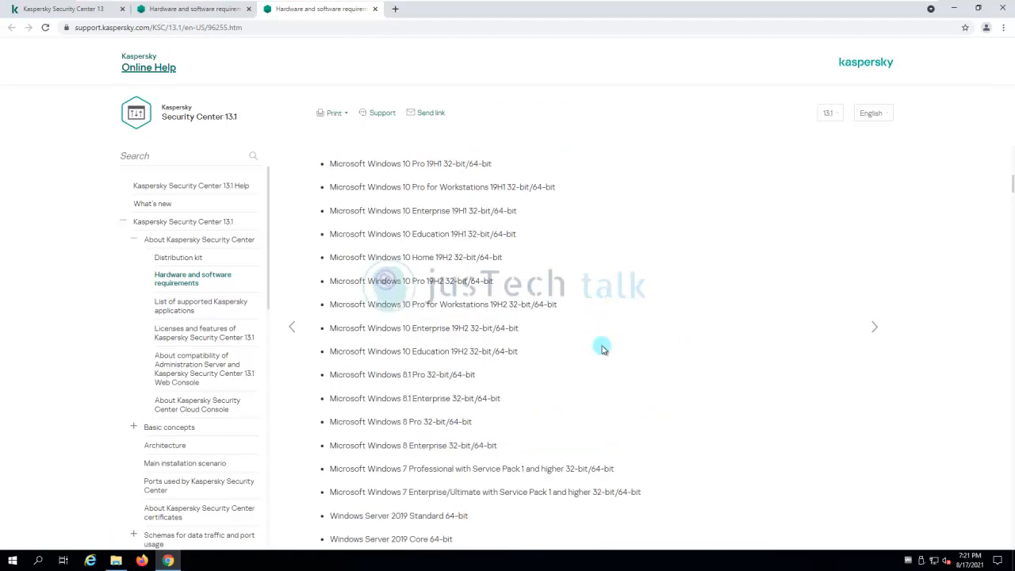
{"action": "scroll", "scroll_direction": "down", "scroll_amount": 3}
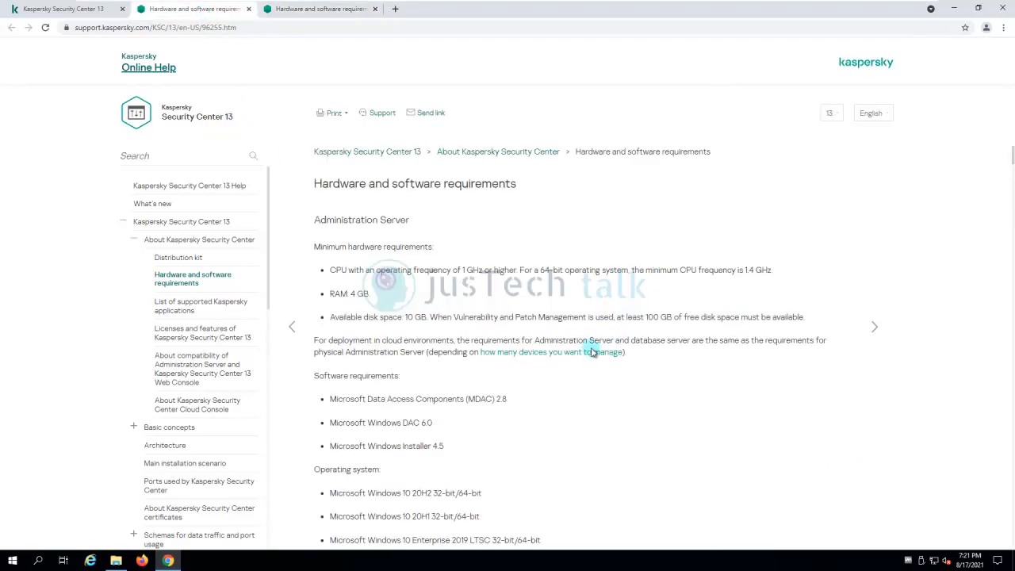
{"action": "scroll", "scroll_direction": "down", "scroll_amount": 3}
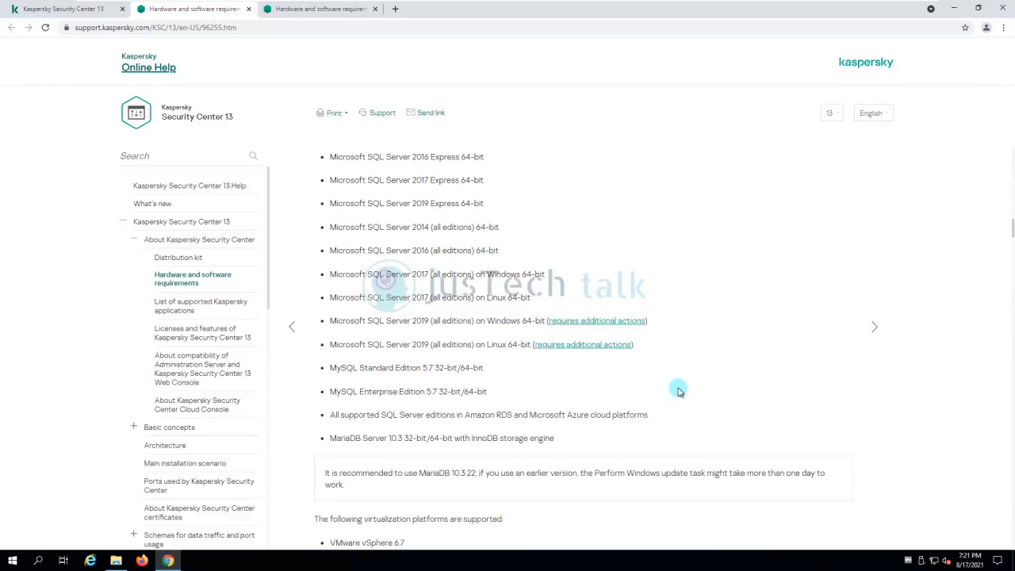
{"action": "mouse_move", "coordinate": [615, 320]}
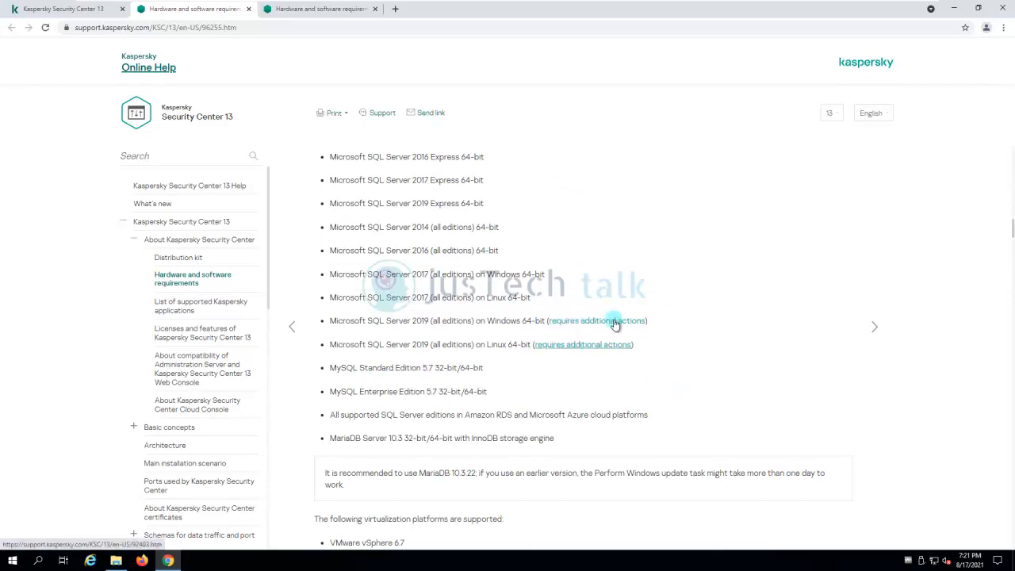
{"action": "mouse_move", "coordinate": [397, 98]}
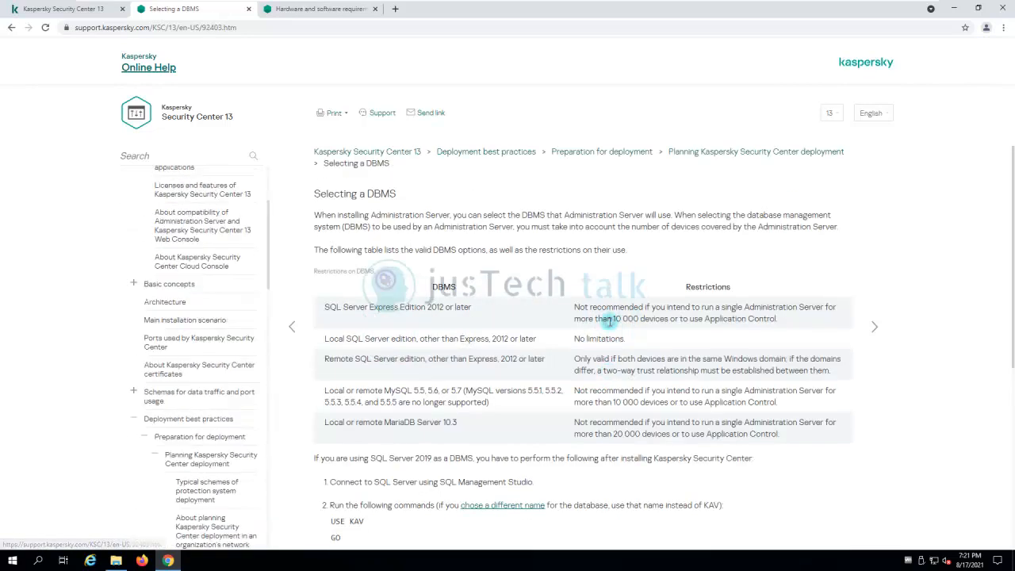
Copy the USE KAV and scalar UDF inlining OFF commands from the Selecting a DBMS page.
{"action": "scroll", "scroll_direction": "down", "scroll_amount": 3}
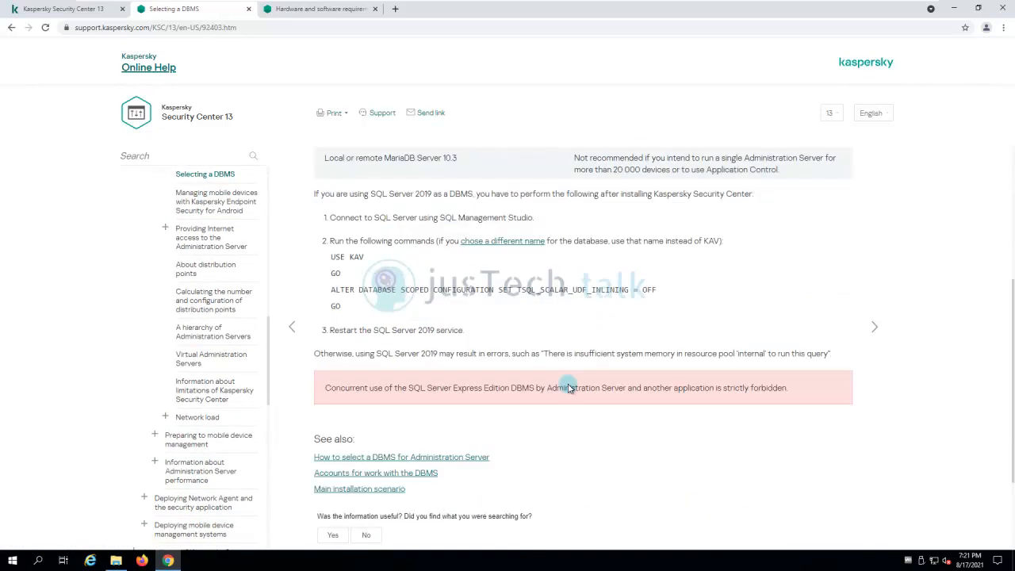
{"action": "scroll", "scroll_direction": "up", "scroll_amount": 3}
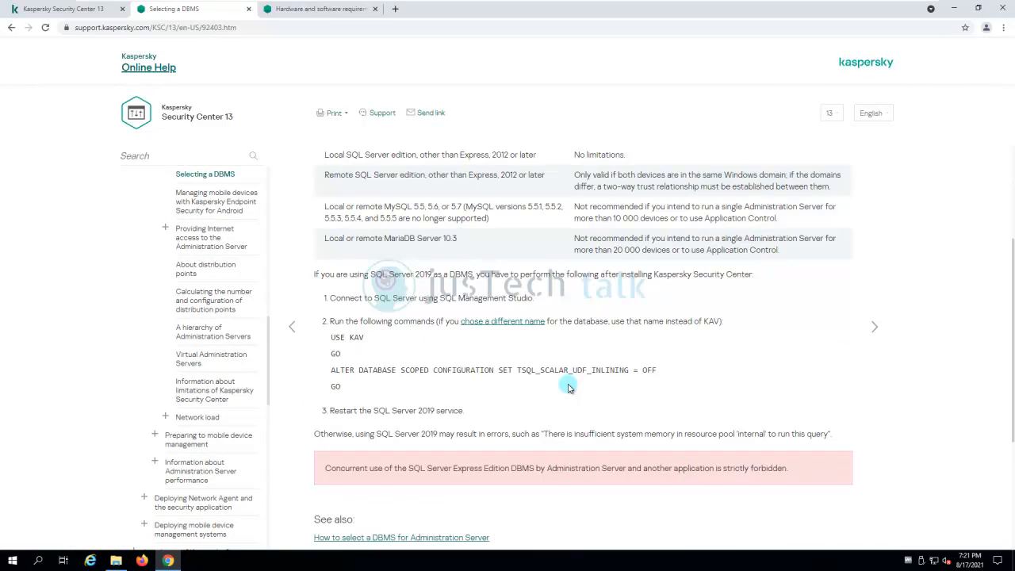
{"action": "mouse_move", "coordinate": [341, 307]}
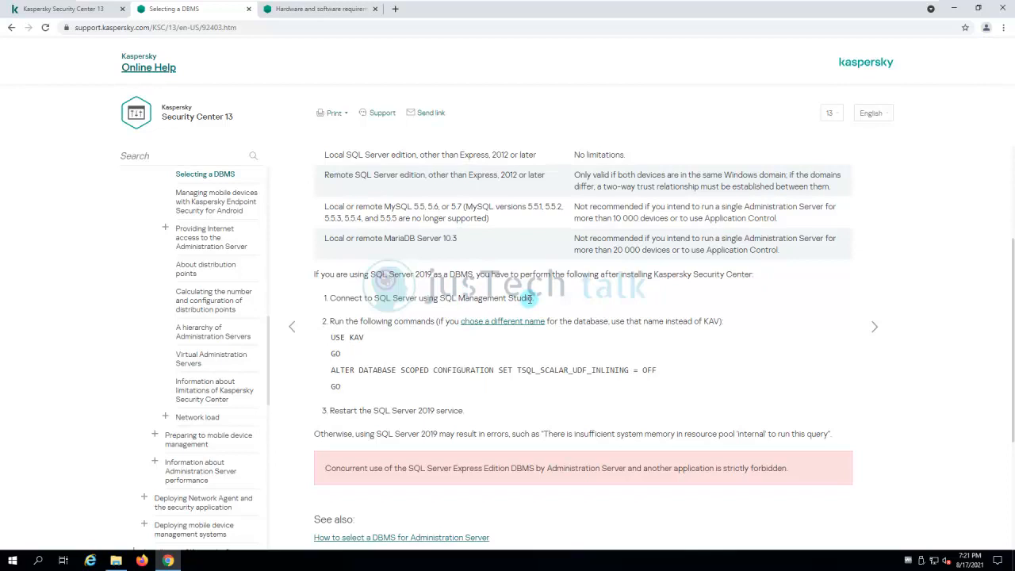
{"action": "left_click", "coordinate": [12, 561]}
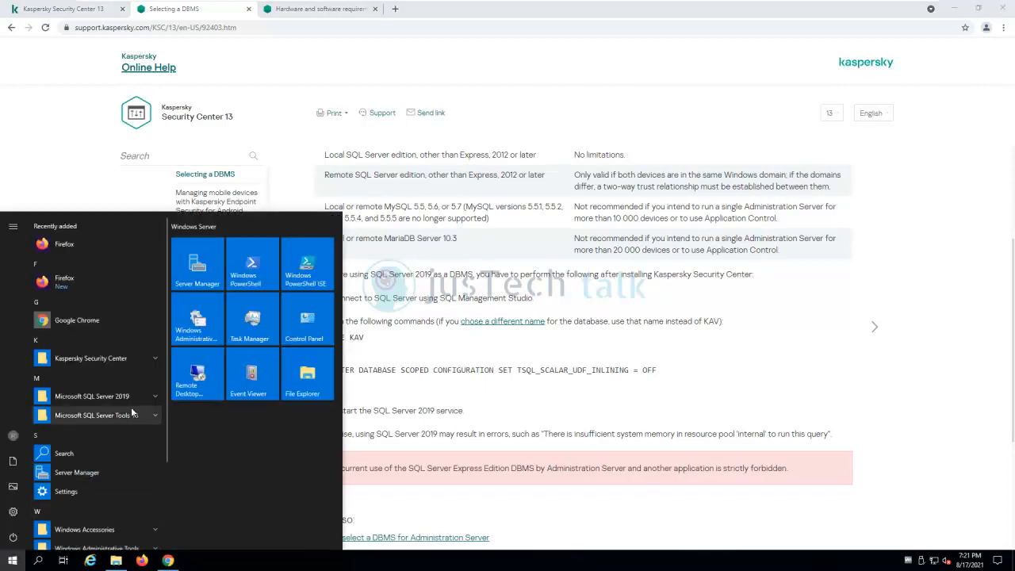
{"action": "left_click", "coordinate": [93, 415]}
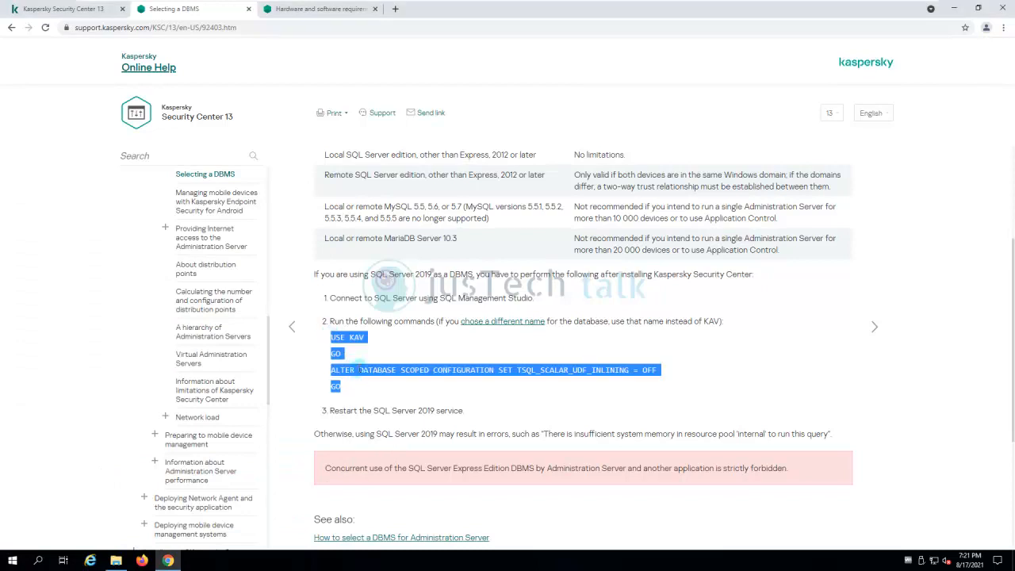
{"action": "mouse_move", "coordinate": [381, 382]}
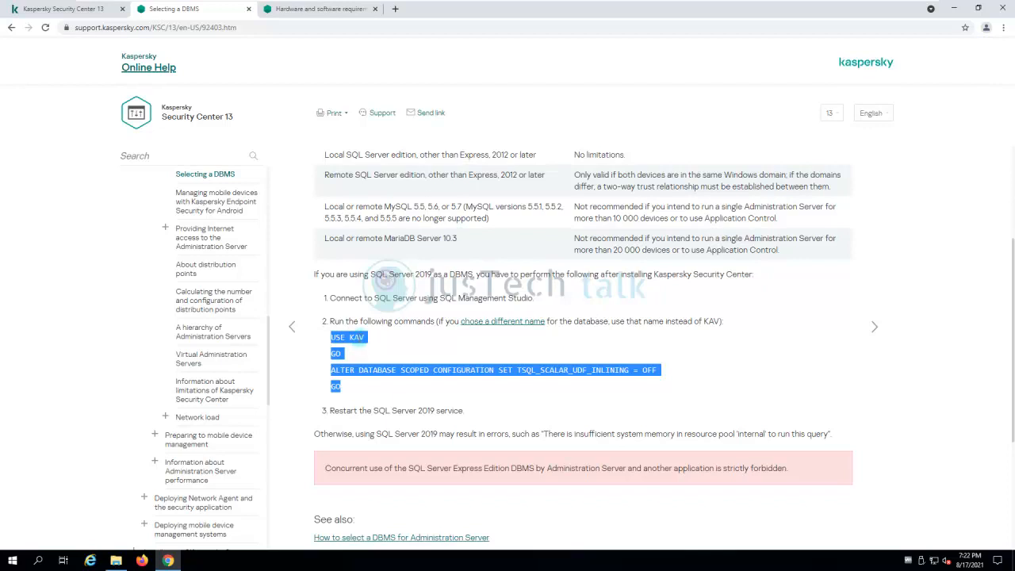
{"action": "left_click", "coordinate": [352, 357]}
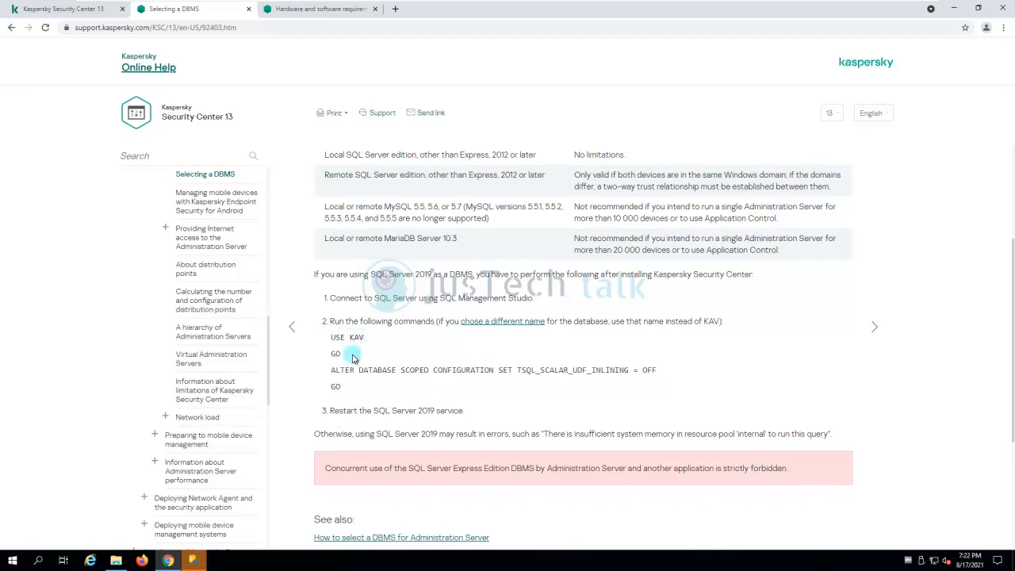
{"action": "mouse_move", "coordinate": [192, 560]}
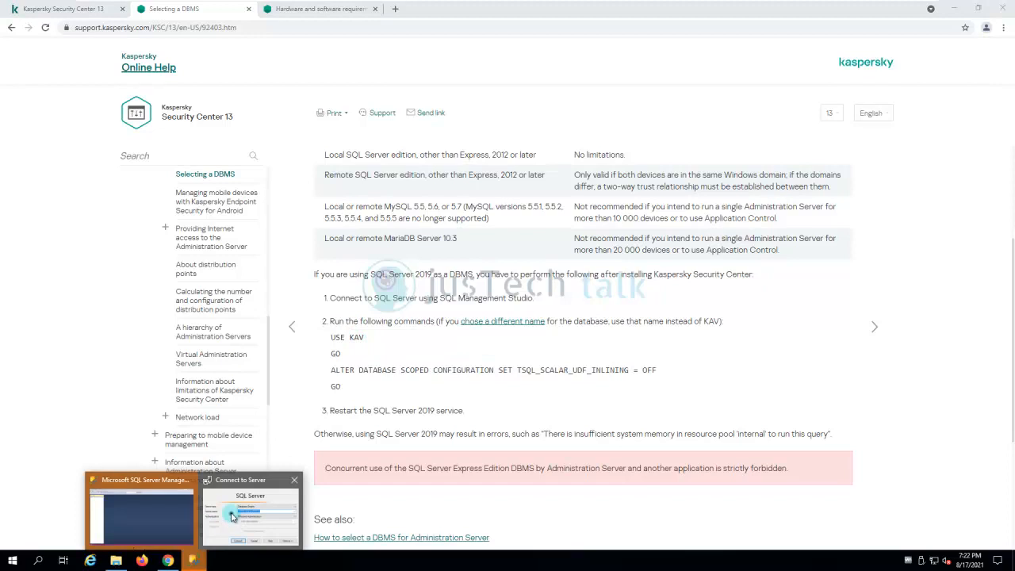
{"action": "left_click", "coordinate": [141, 507]}
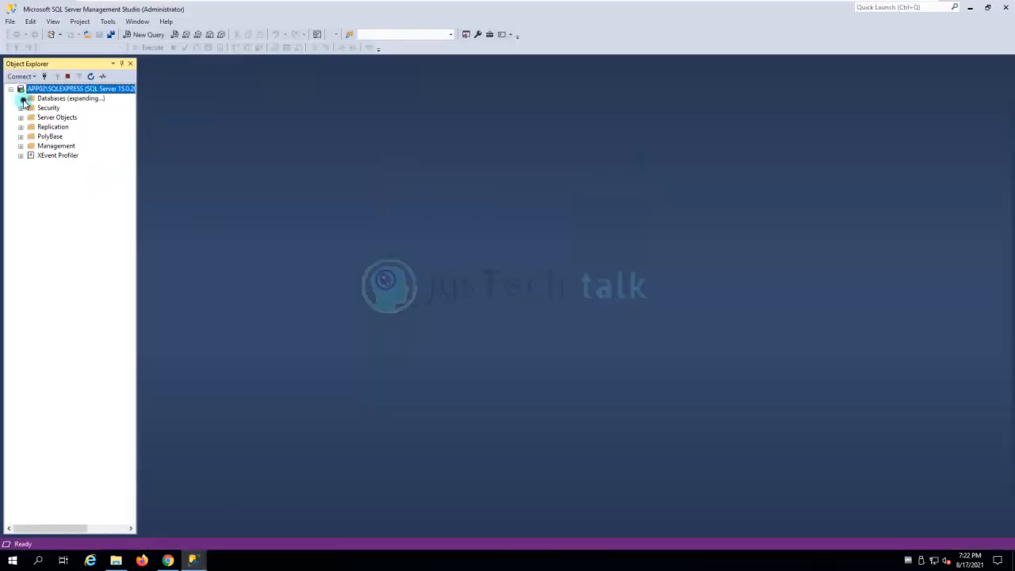
Expand Databases, open a new query for KAV, and paste the UDF inlining OFF commands.
{"action": "left_click", "coordinate": [20, 98]}
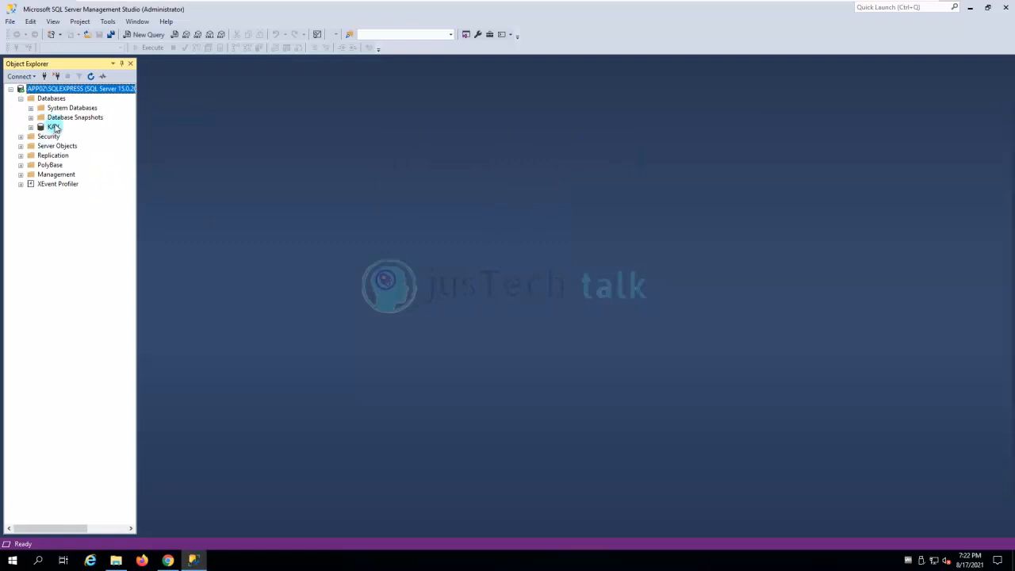
{"action": "left_click", "coordinate": [147, 34]}
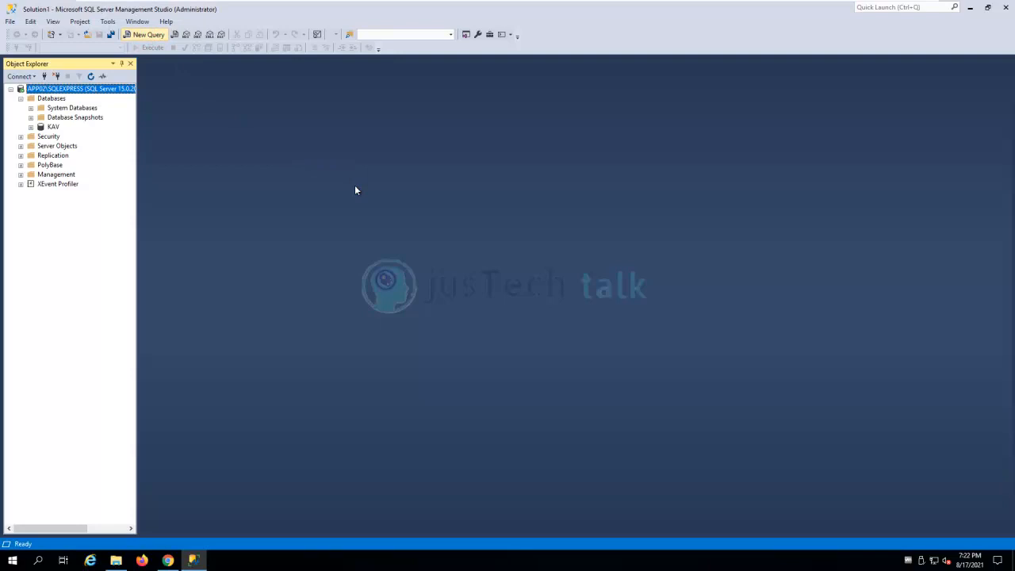
{"action": "left_click", "coordinate": [147, 34]}
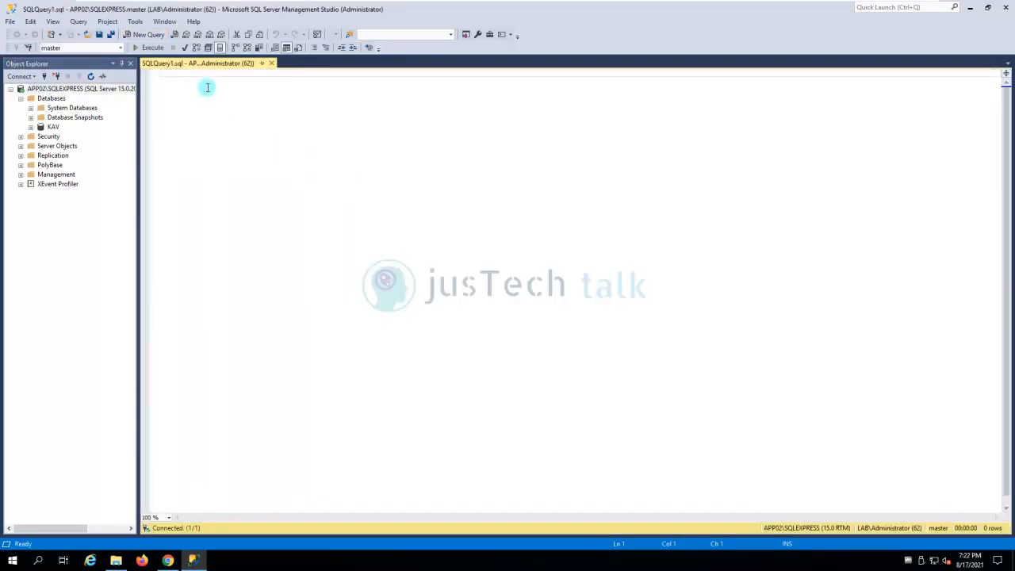
{"action": "right_click", "coordinate": [207, 87]}
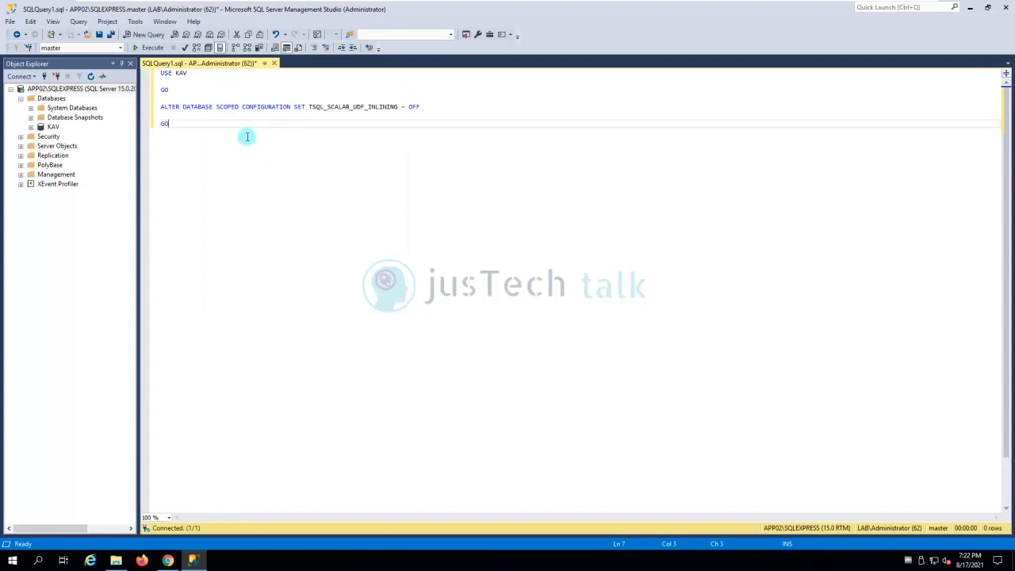
{"action": "mouse_move", "coordinate": [63, 126]}
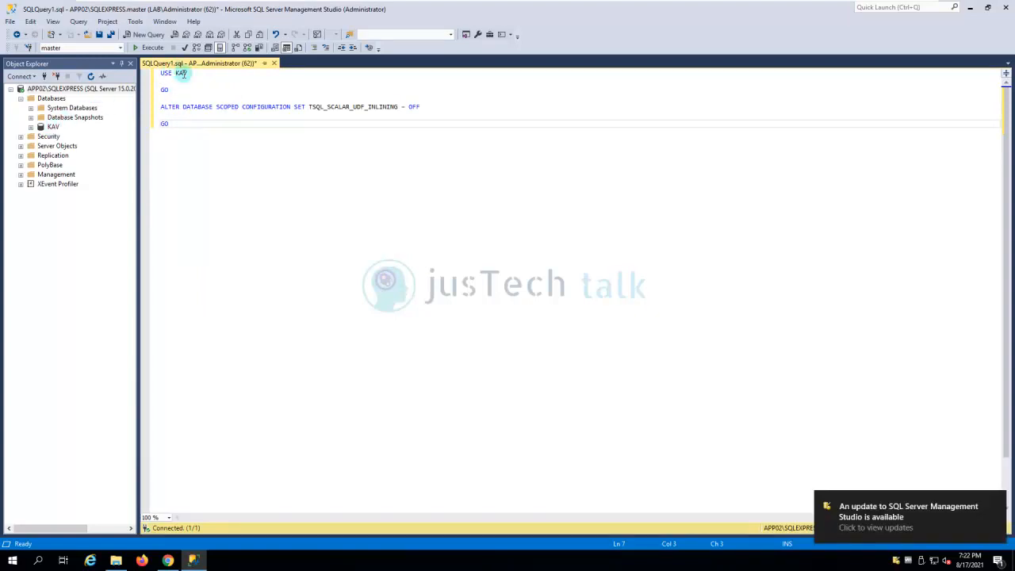
{"action": "left_click", "coordinate": [169, 123]}
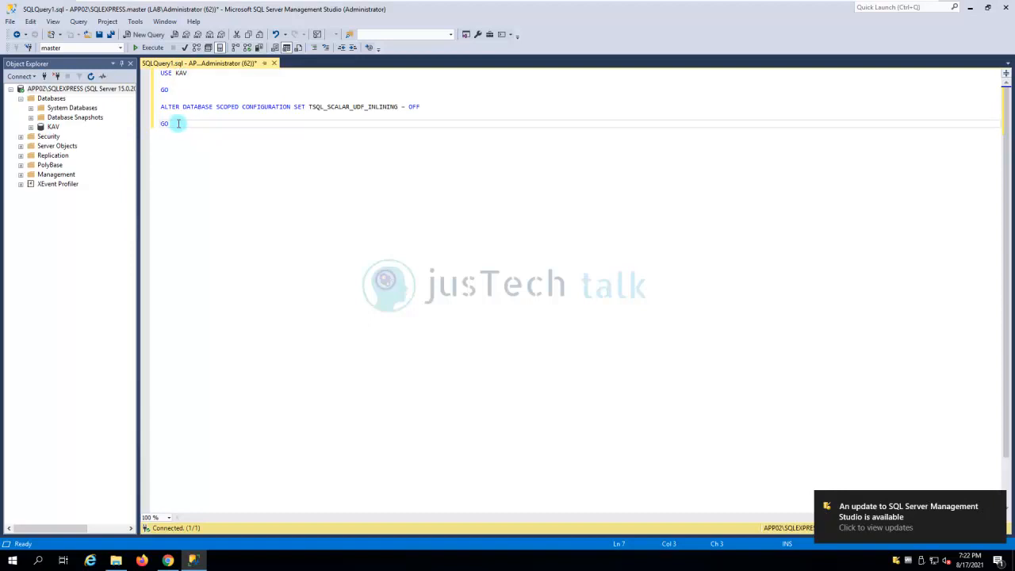
{"action": "left_click", "coordinate": [152, 47]}
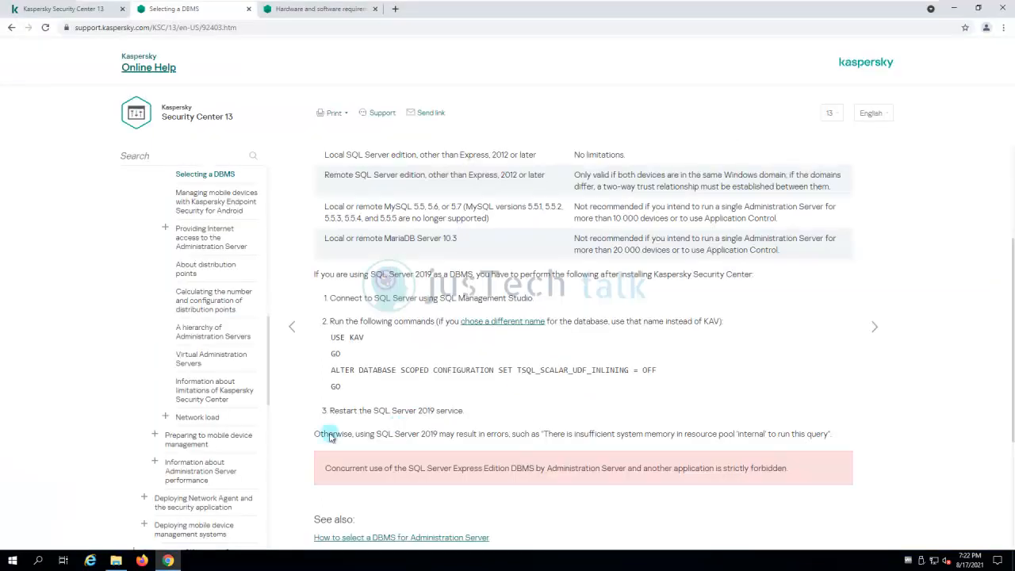
Expand the Microsoft SQL Server 2019 folder in the Start menu.
{"action": "left_click", "coordinate": [13, 560]}
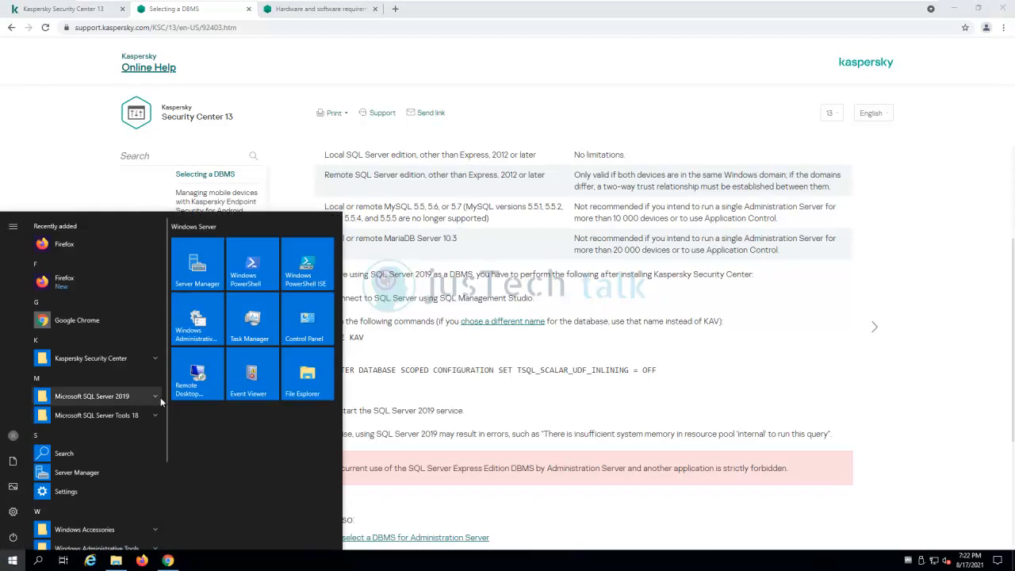
{"action": "left_click", "coordinate": [92, 396]}
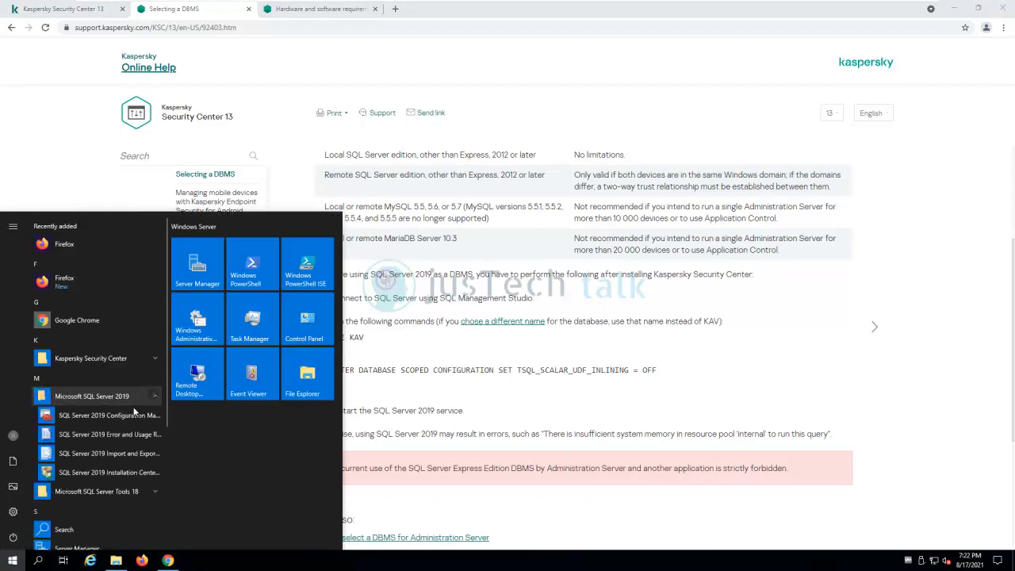
Launch SQL Server Configuration Manager and stop the SQL Server service.
{"action": "left_click", "coordinate": [109, 415]}
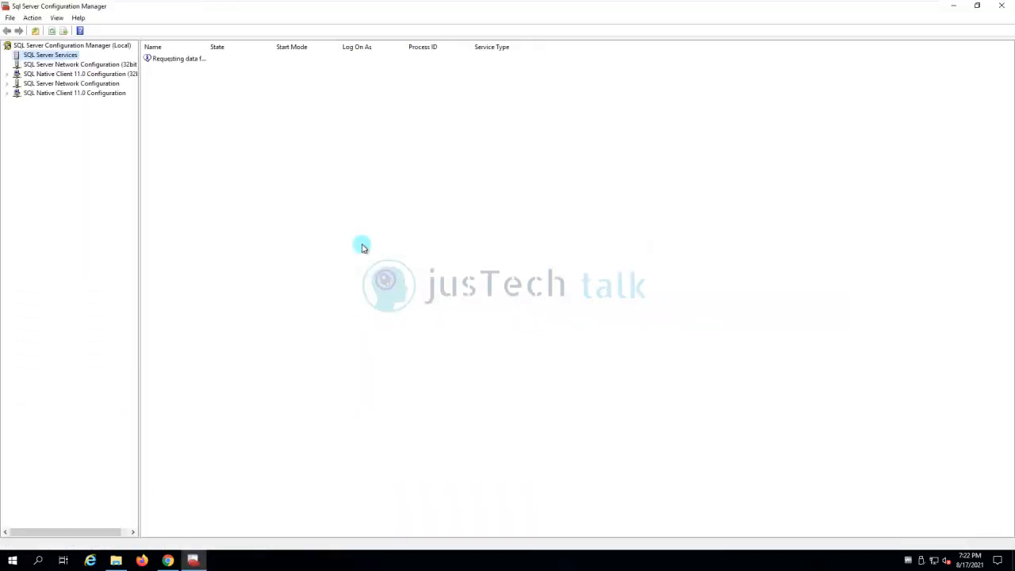
{"action": "right_click", "coordinate": [183, 59]}
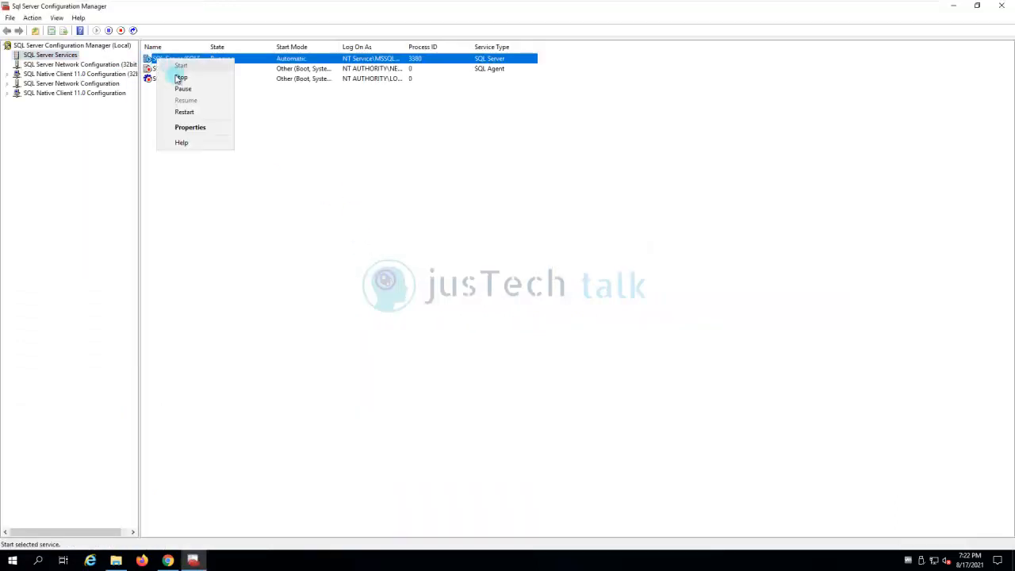
{"action": "left_click", "coordinate": [181, 76]}
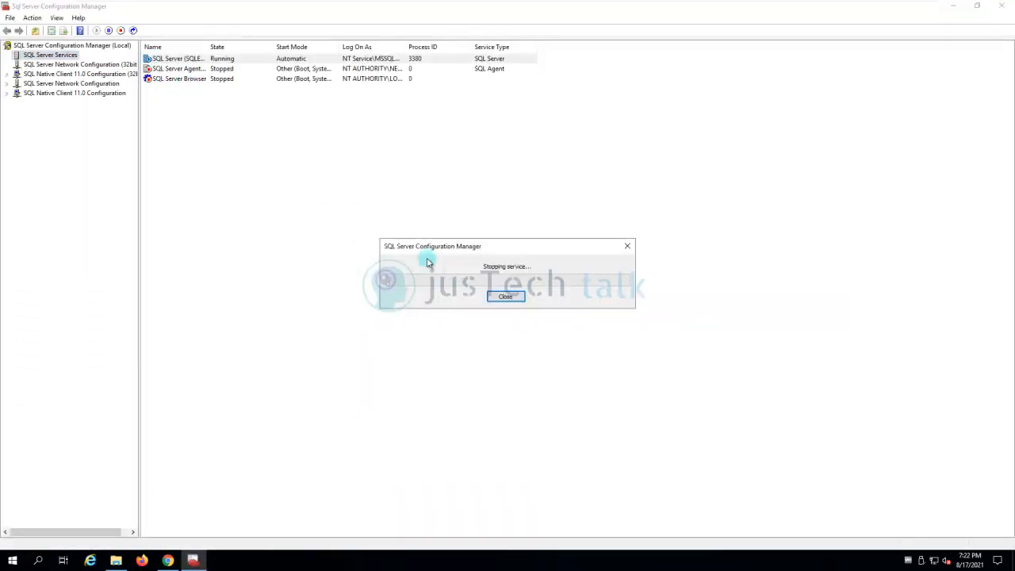
{"action": "mouse_move", "coordinate": [299, 205]}
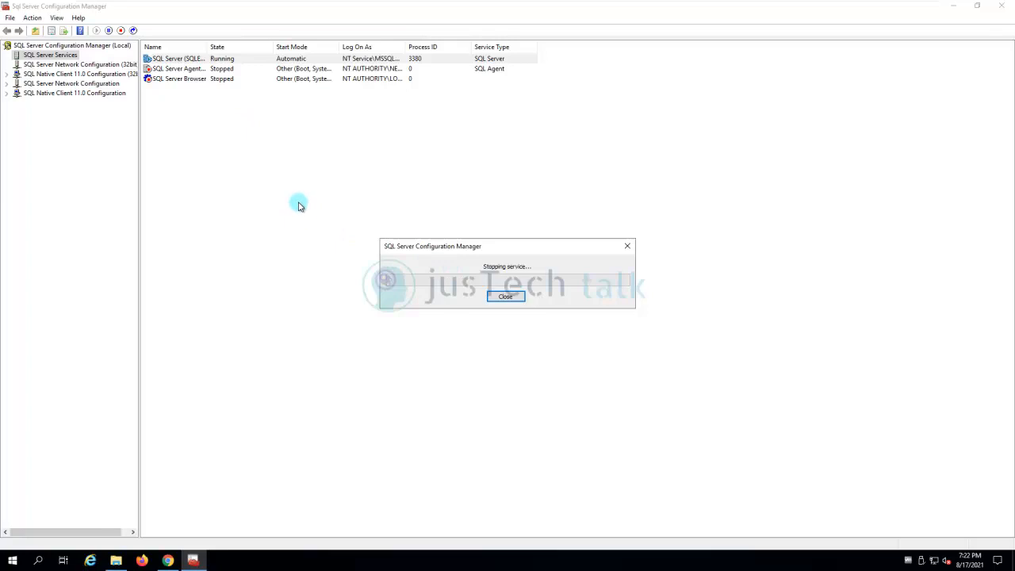
{"action": "mouse_move", "coordinate": [230, 107]}
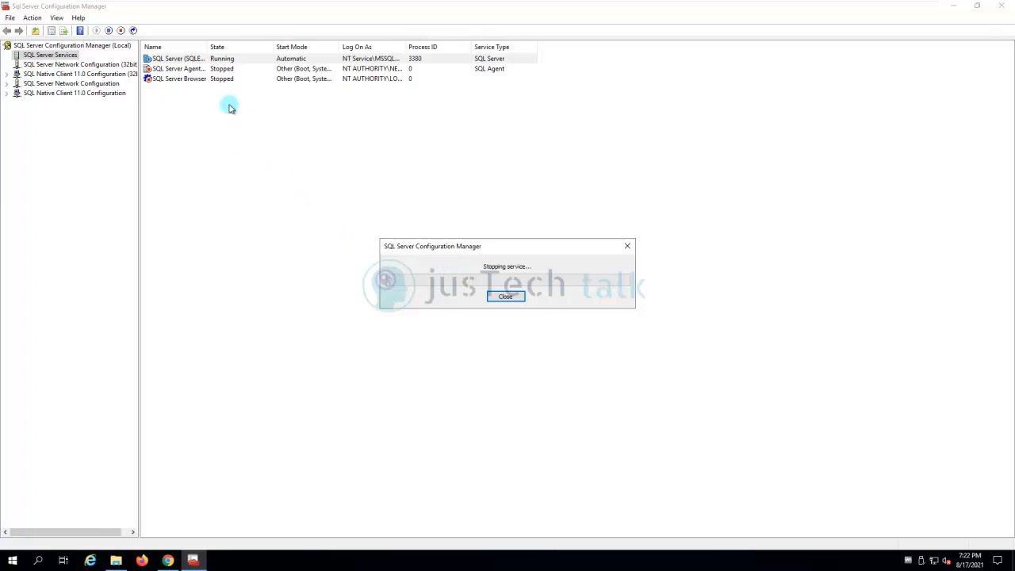
{"action": "left_click", "coordinate": [505, 295]}
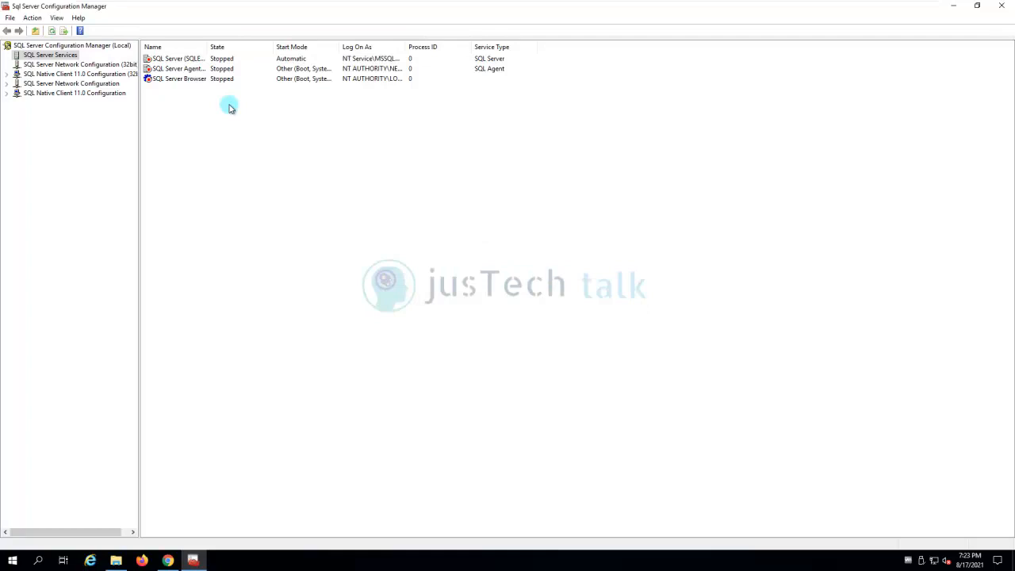
Start the stopped SQL Server service again.
{"action": "right_click", "coordinate": [175, 58]}
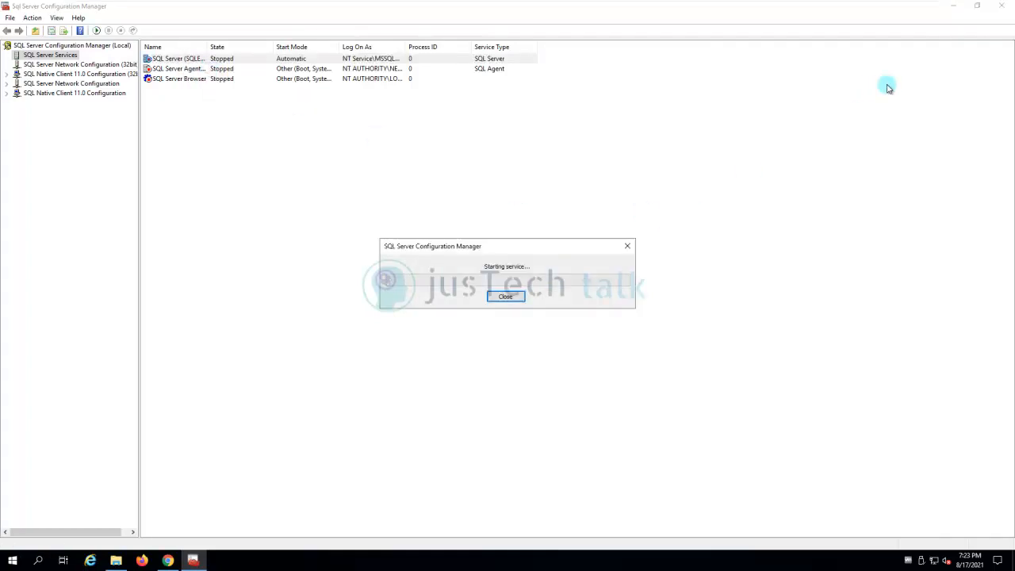
{"action": "left_click", "coordinate": [505, 295]}
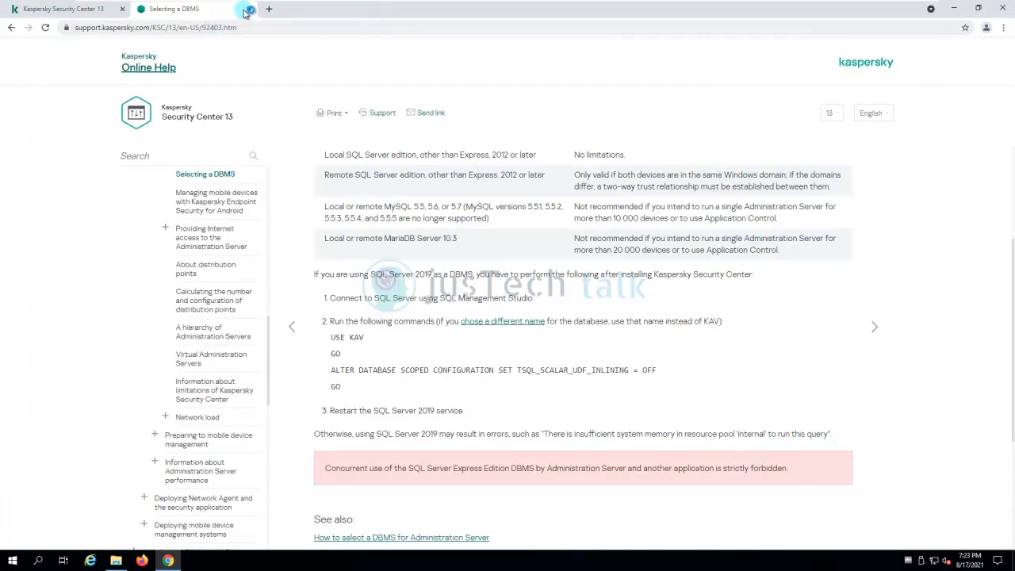
{"action": "left_click", "coordinate": [250, 8]}
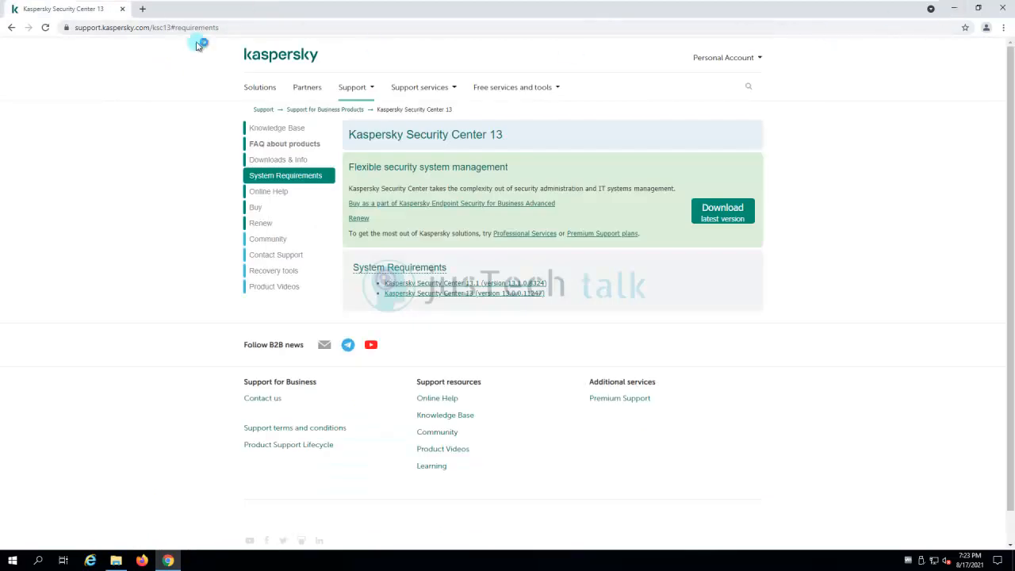
{"action": "left_click", "coordinate": [142, 9]}
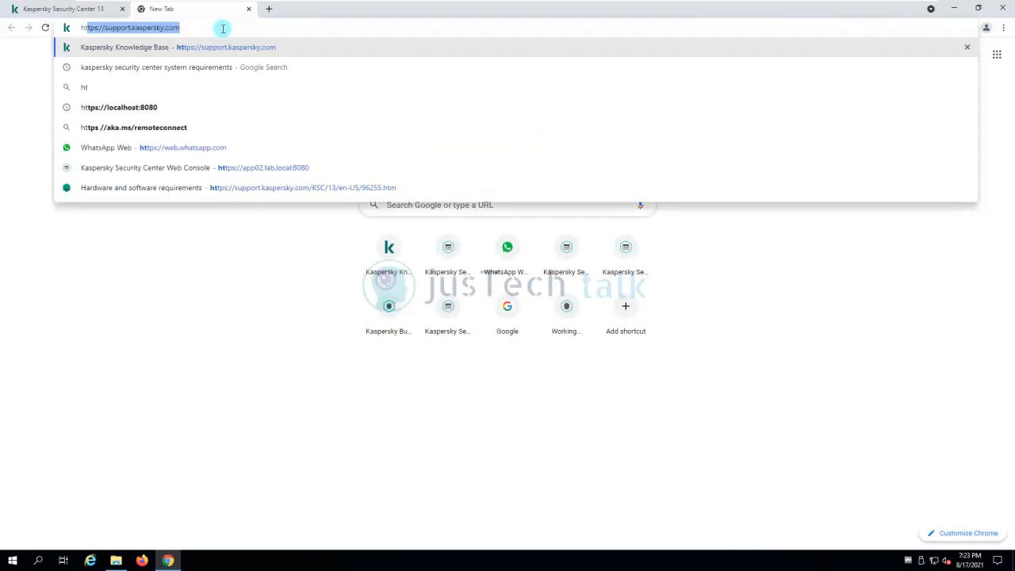
{"action": "type", "text": "https://app02.lab.local:8080"}
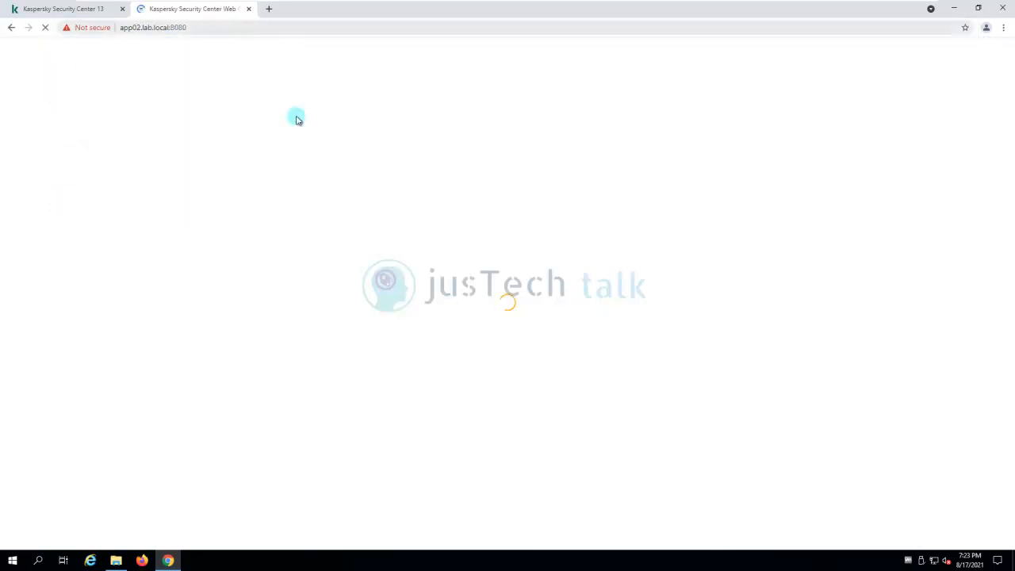
{"action": "mouse_move", "coordinate": [539, 305]}
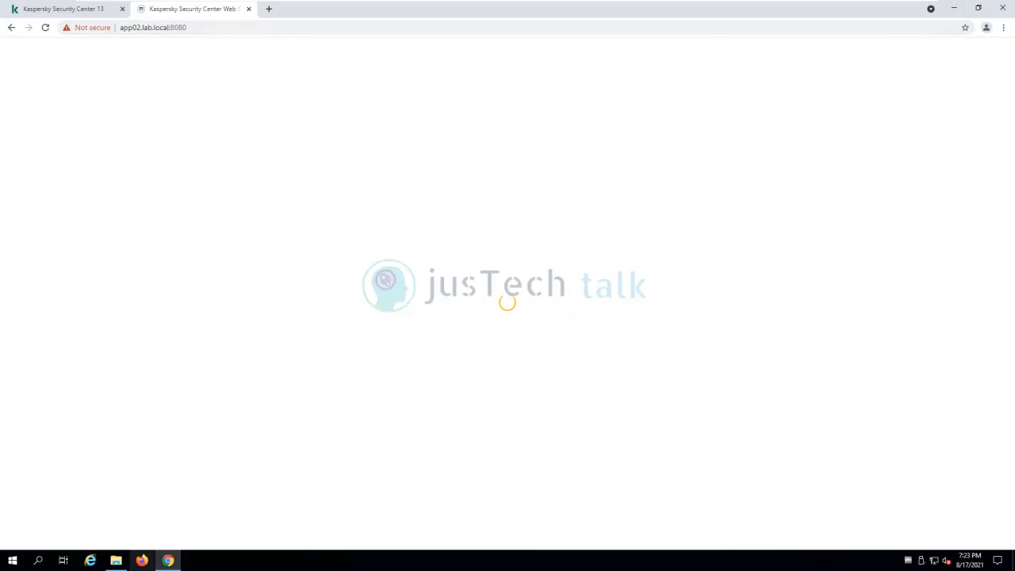
{"action": "left_click", "coordinate": [12, 561]}
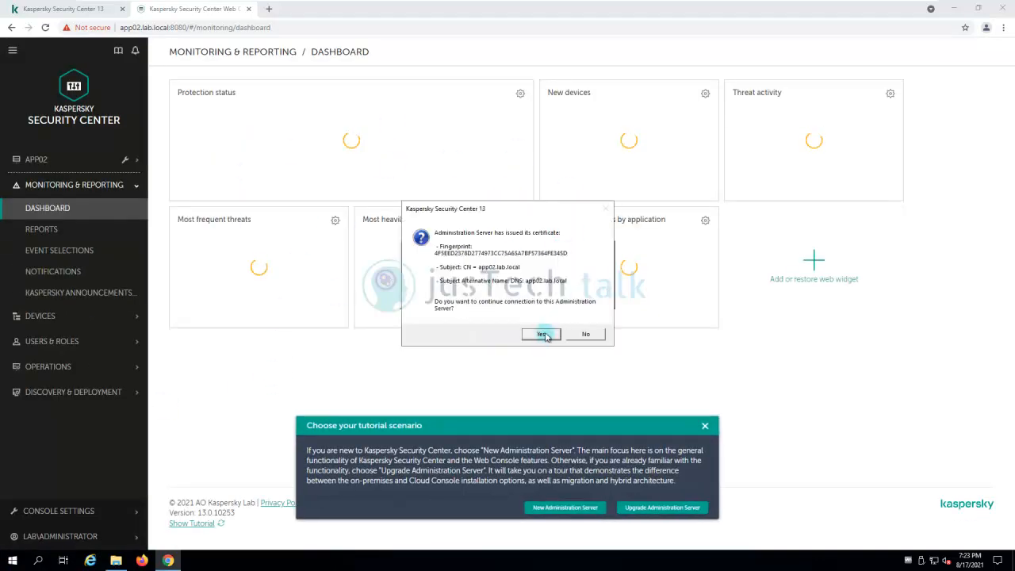
Accept the server certificate, then check Chrome Developer tools for console errors.
{"action": "left_click", "coordinate": [542, 333]}
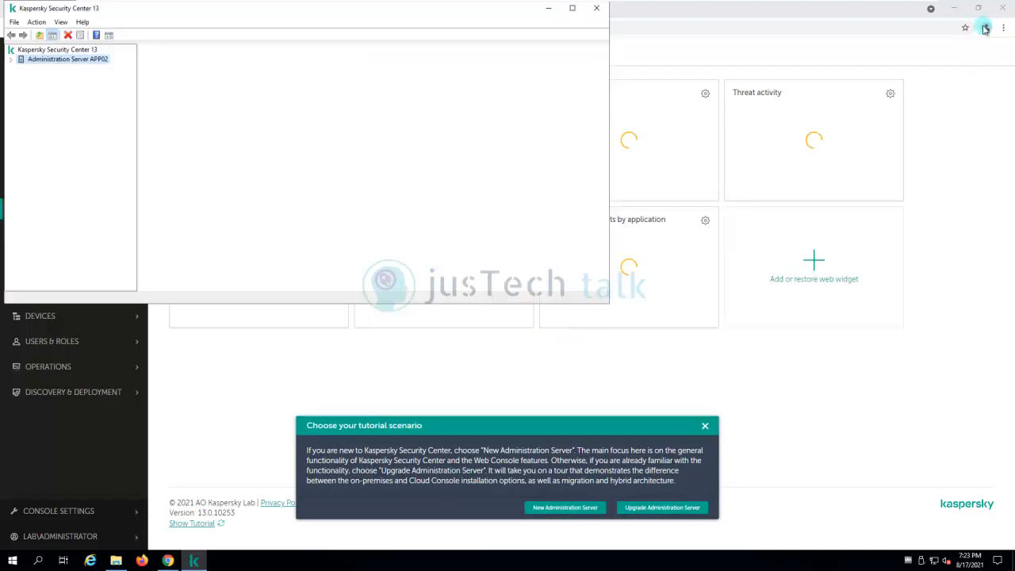
{"action": "left_click", "coordinate": [1004, 28]}
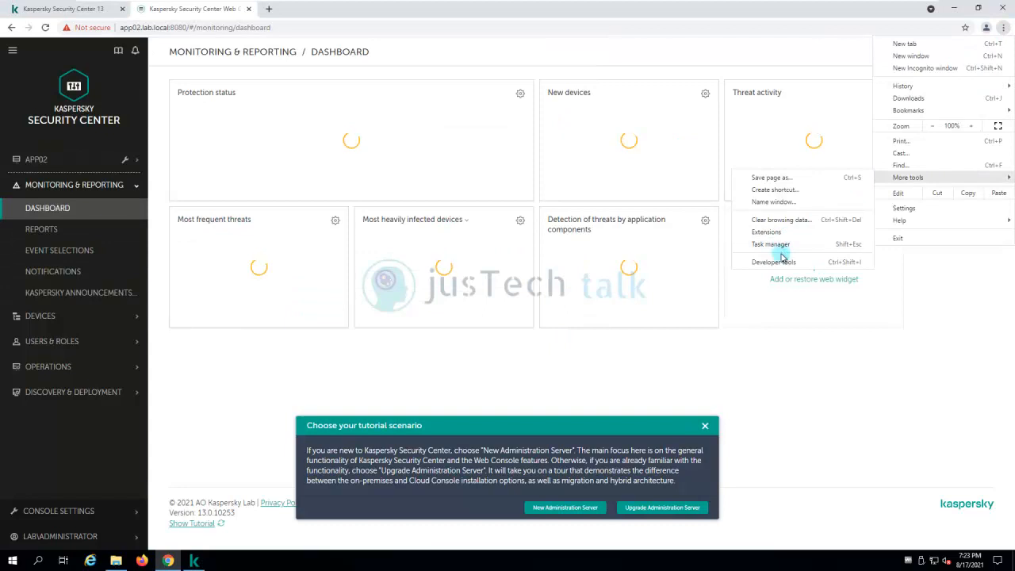
{"action": "left_click", "coordinate": [773, 262]}
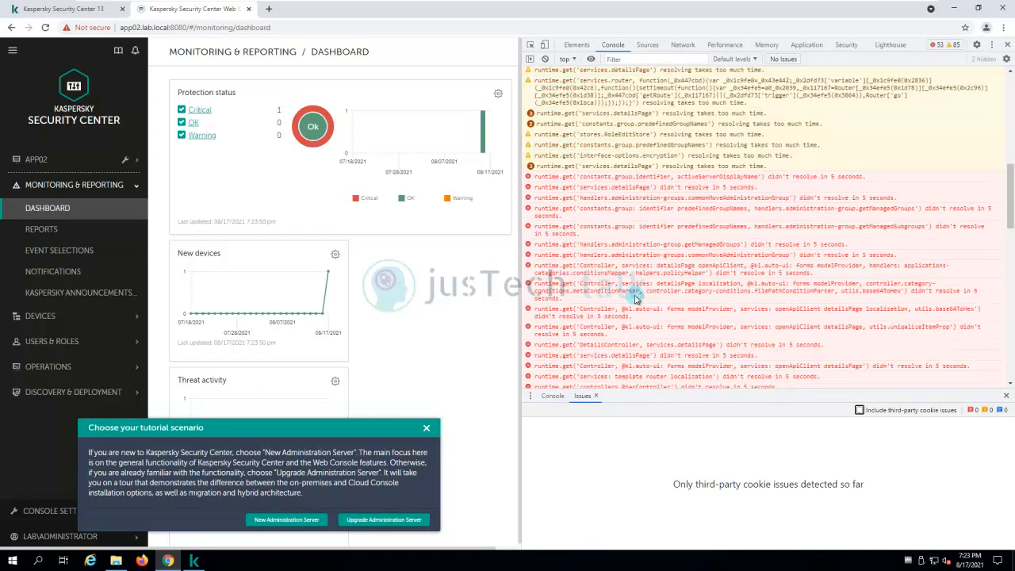
{"action": "scroll", "scroll_direction": "down", "scroll_amount": 3}
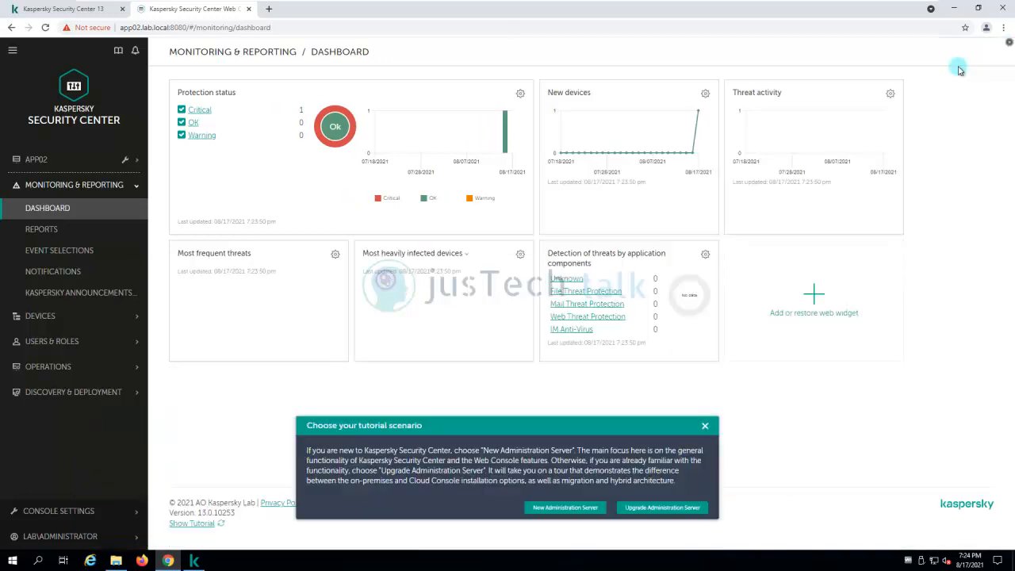
{"action": "mouse_move", "coordinate": [325, 252]}
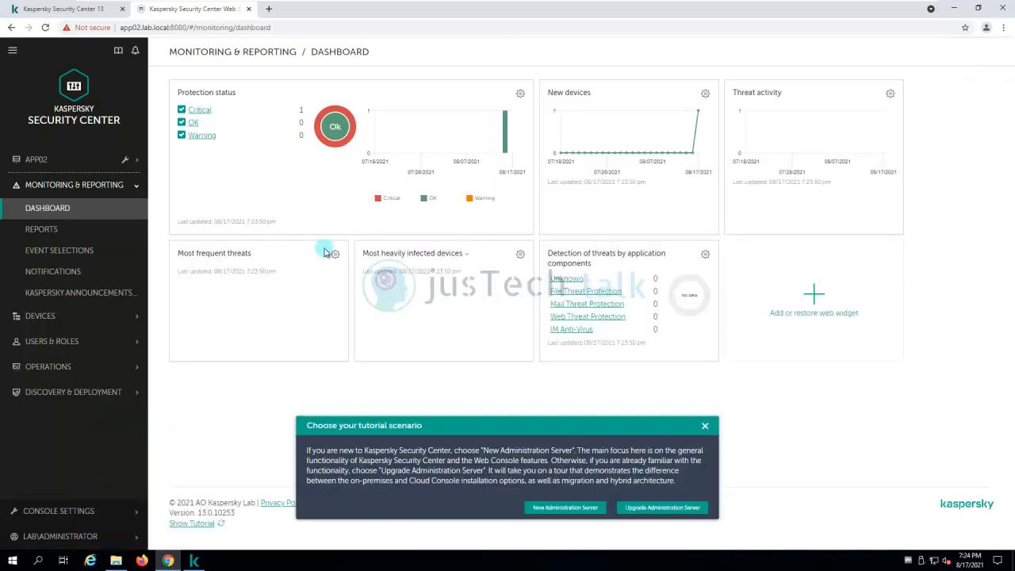
{"action": "mouse_move", "coordinate": [325, 240]}
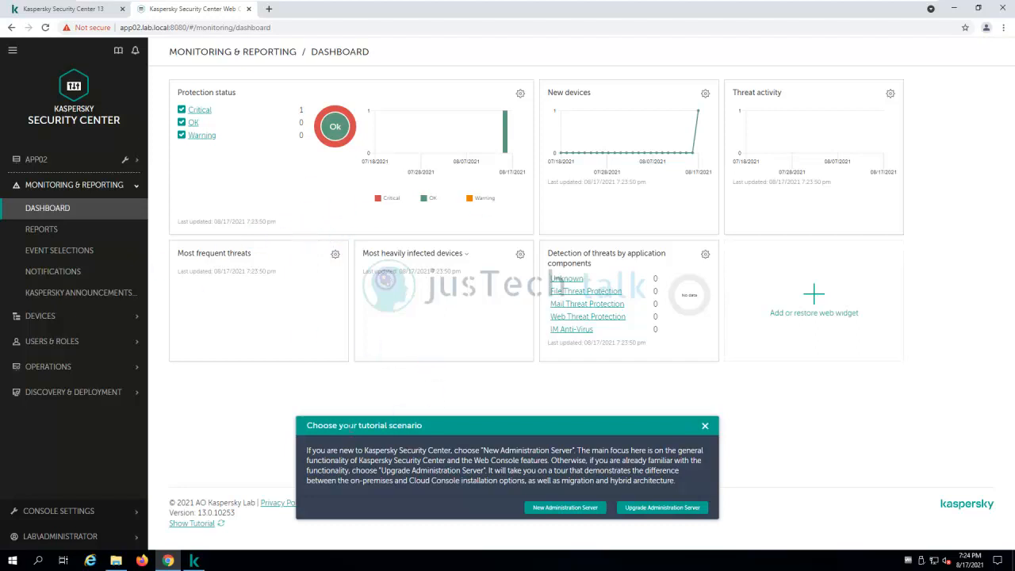
{"action": "mouse_move", "coordinate": [396, 442]}
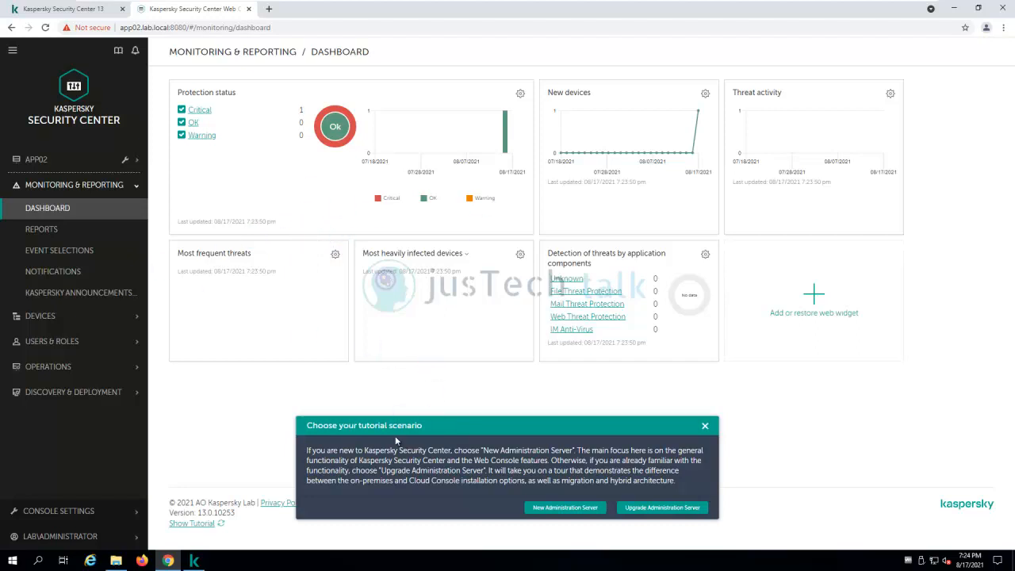
{"action": "mouse_move", "coordinate": [436, 436]}
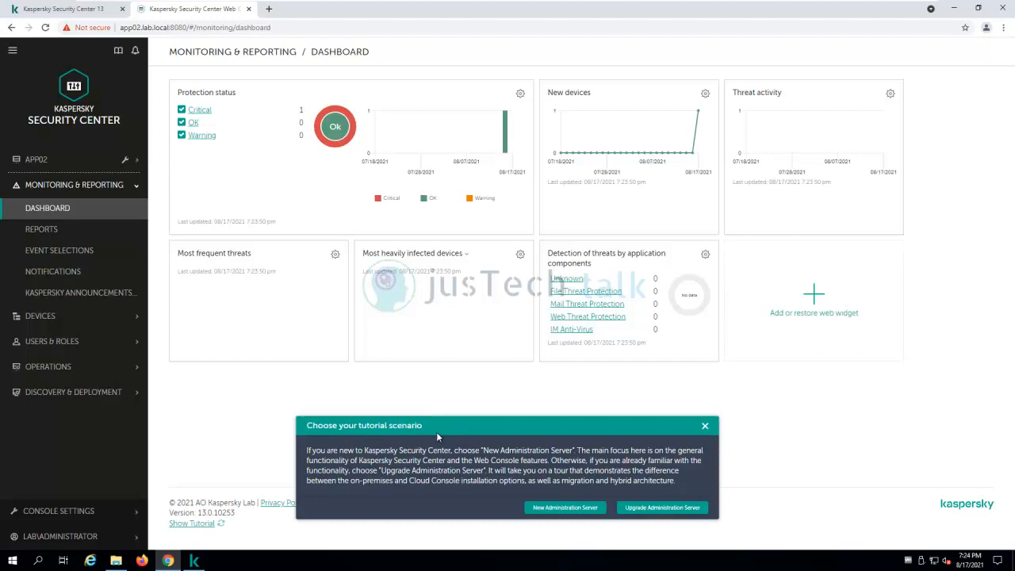
{"action": "mouse_move", "coordinate": [211, 321]}
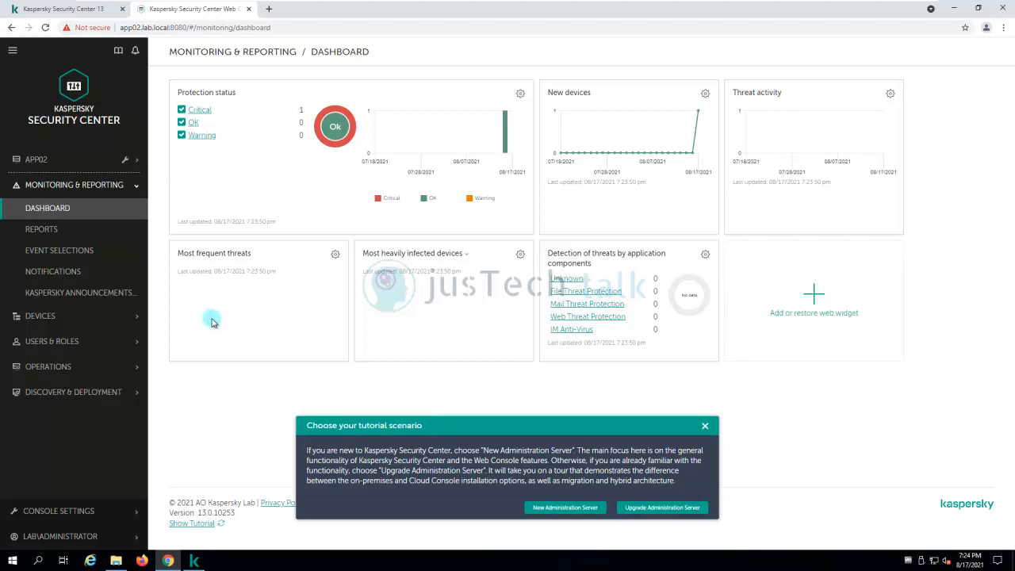
{"action": "mouse_move", "coordinate": [249, 24]}
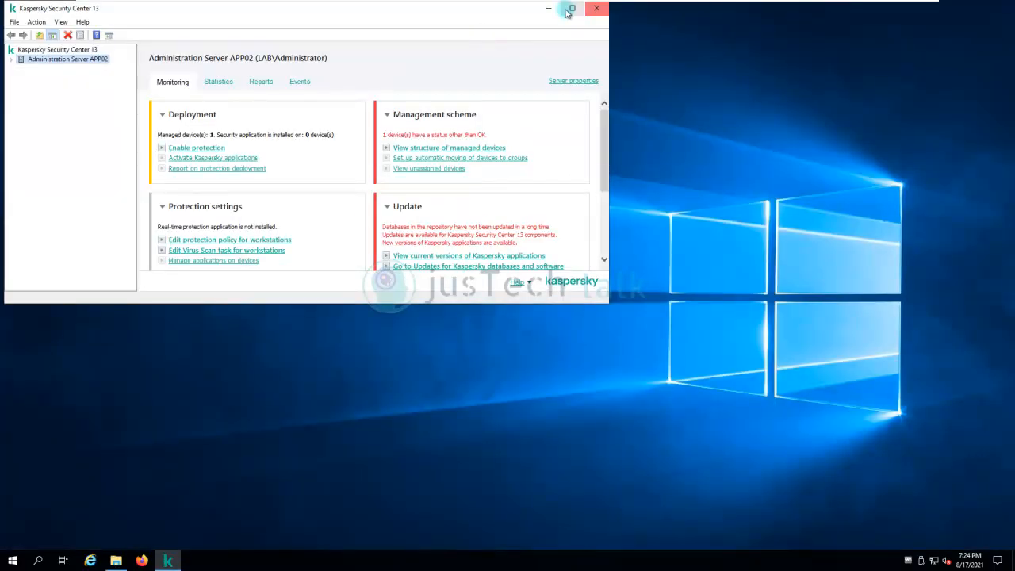
Maximize the console, expand Mobile Device Management, and view Managed devices and Device selections.
{"action": "left_click", "coordinate": [571, 9]}
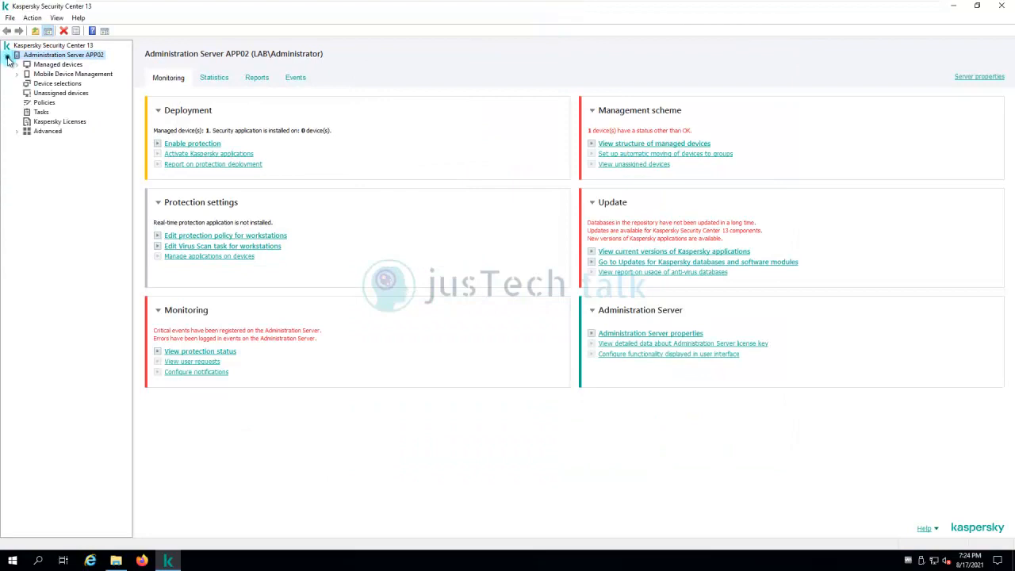
{"action": "left_click", "coordinate": [19, 74]}
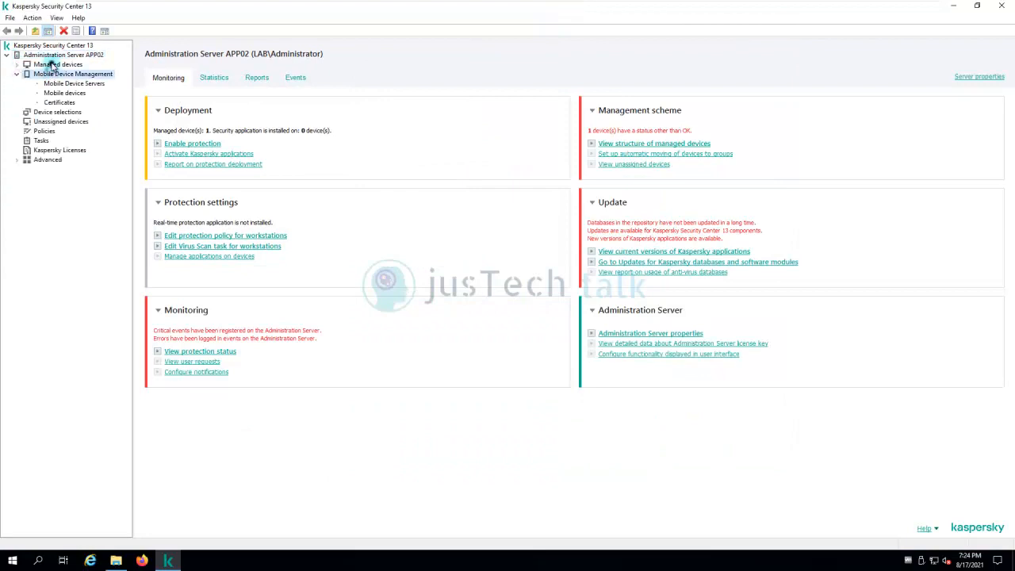
{"action": "left_click", "coordinate": [58, 64]}
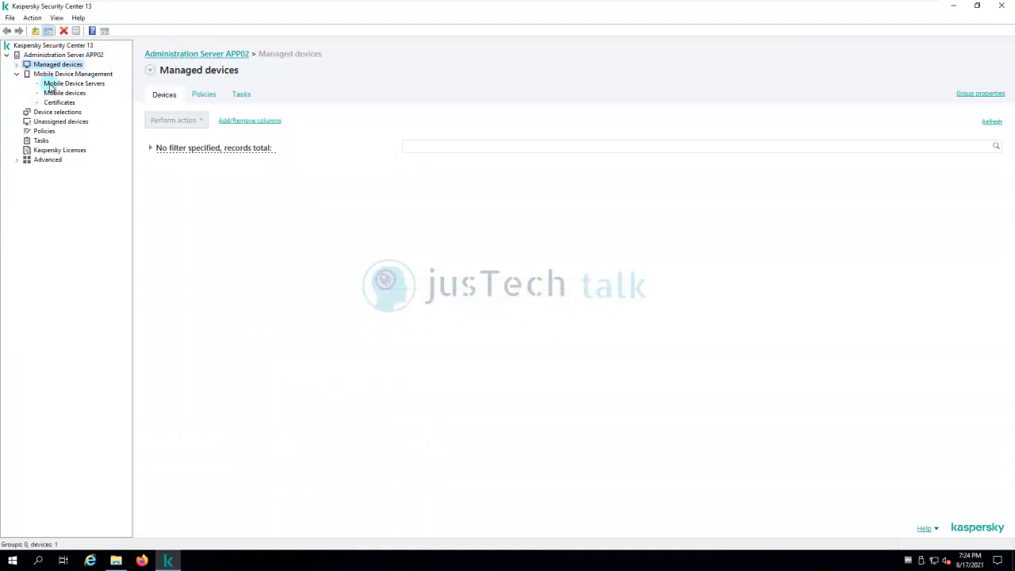
{"action": "left_click", "coordinate": [57, 112]}
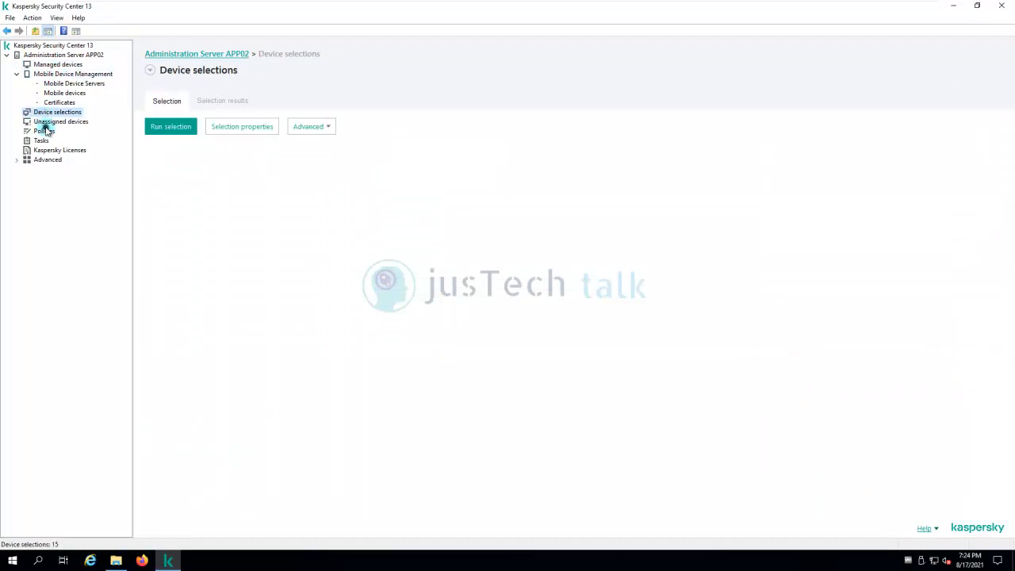
Revisit the device sections, confirm APP02 under Managed devices, and return to Administration Server APP02.
{"action": "left_click", "coordinate": [58, 64]}
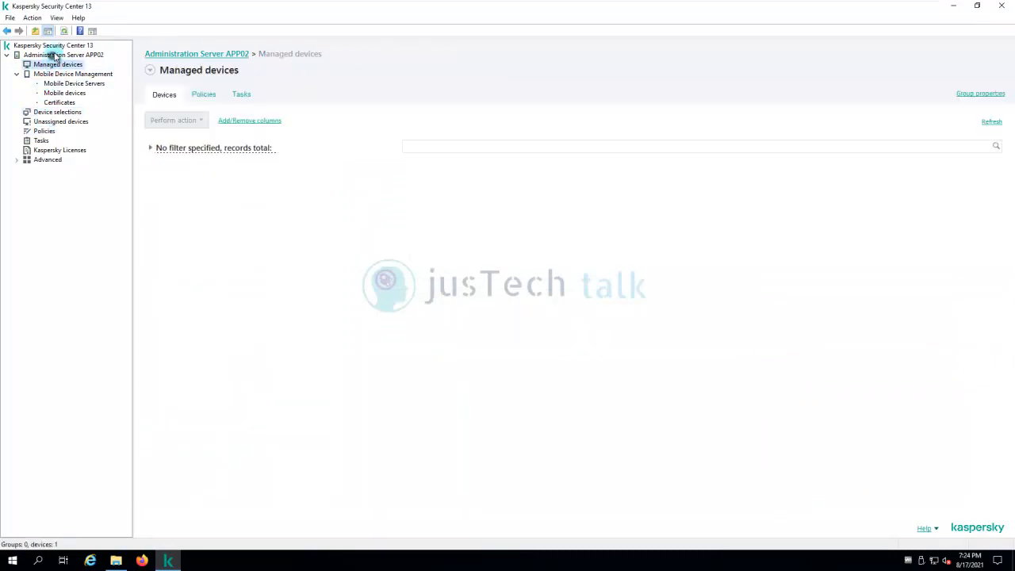
{"action": "left_click", "coordinate": [57, 112]}
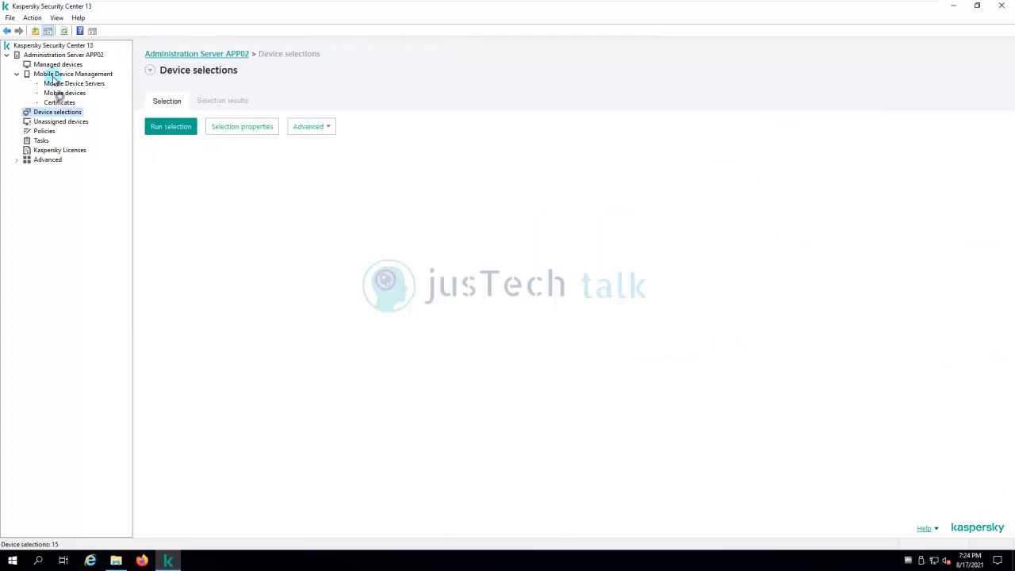
{"action": "left_click", "coordinate": [73, 74]}
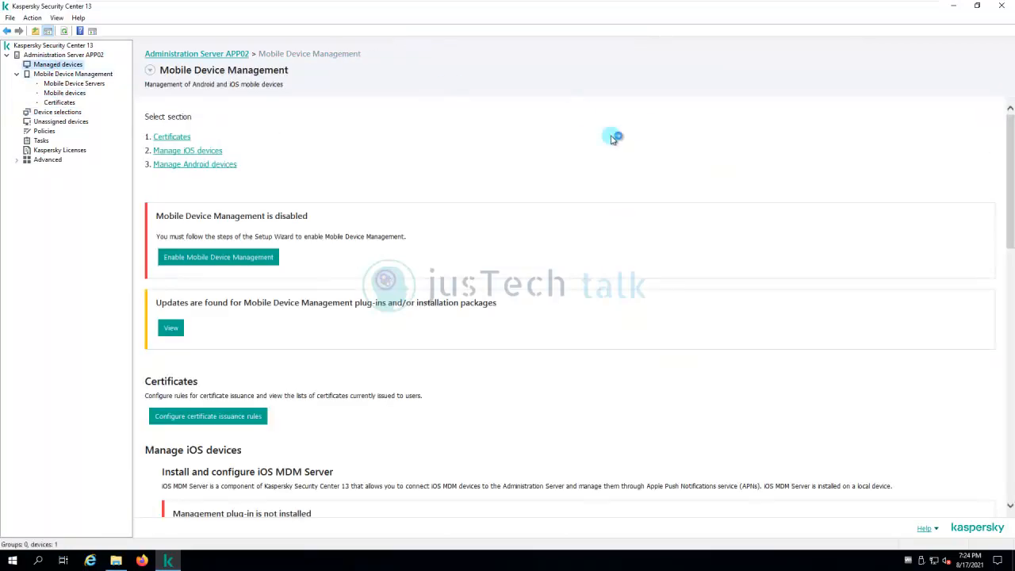
{"action": "left_click", "coordinate": [58, 65]}
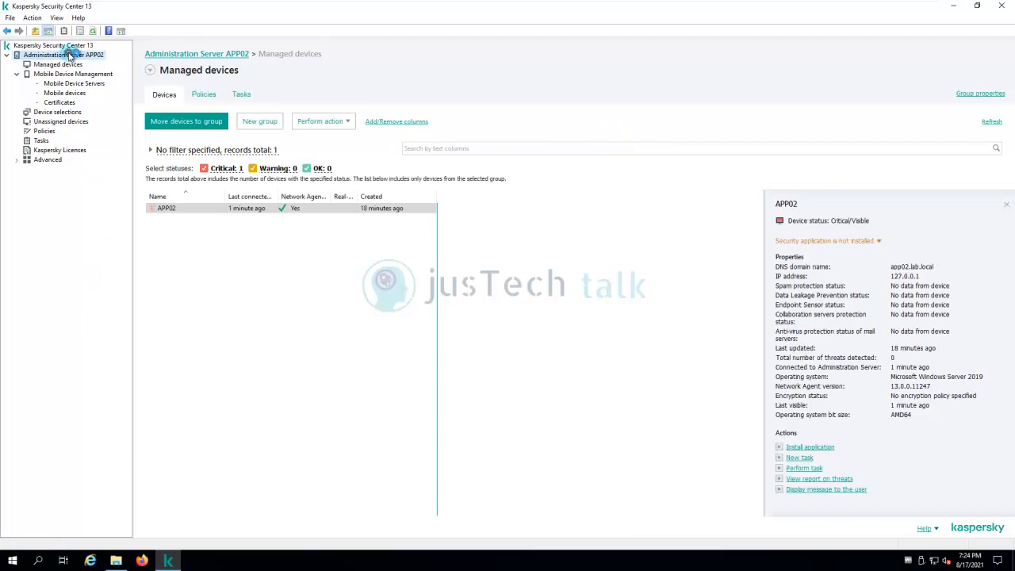
{"action": "left_click", "coordinate": [63, 54]}
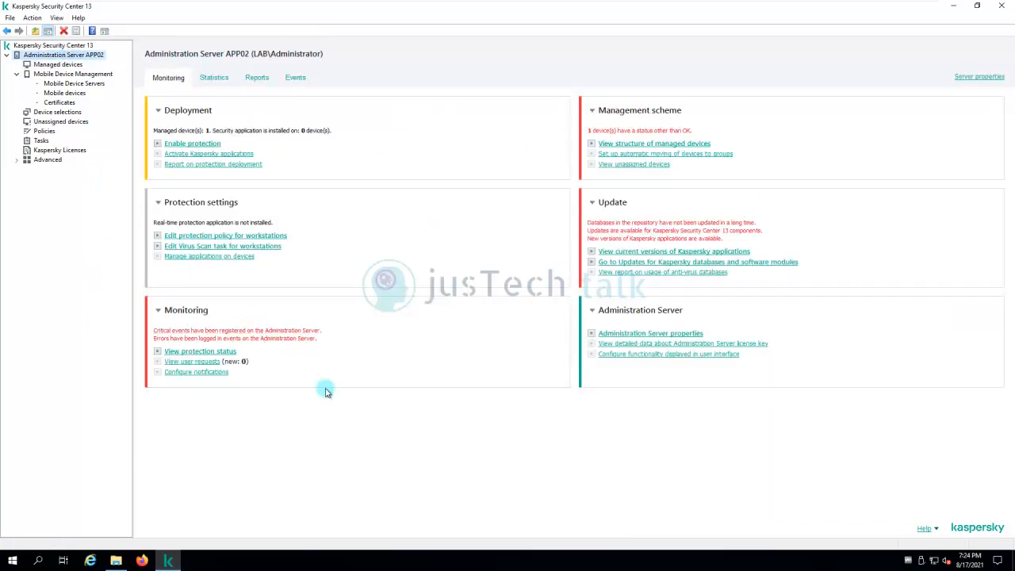